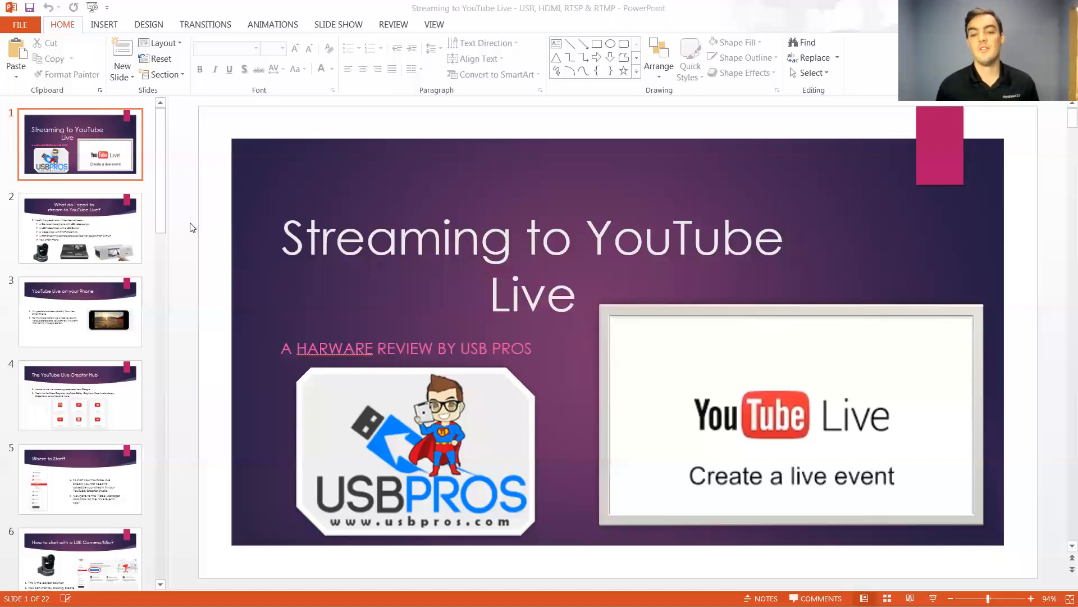
# Show the what-you-need, YouTube Live on Phone, Creator Hub and Where to Start? slides in turn.
pyautogui.click(79, 227)
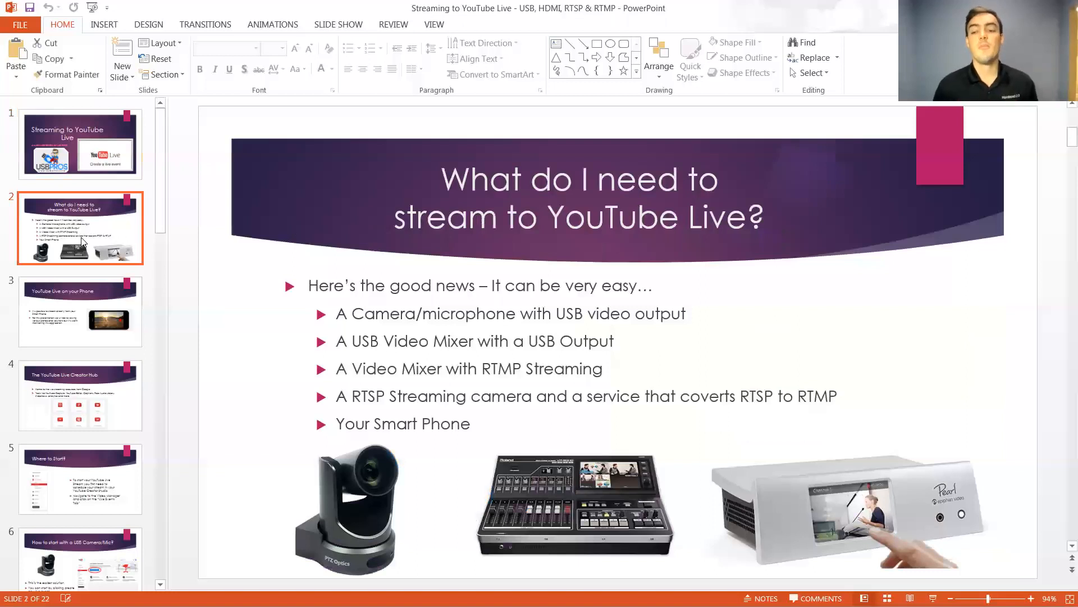
pyautogui.click(581, 507)
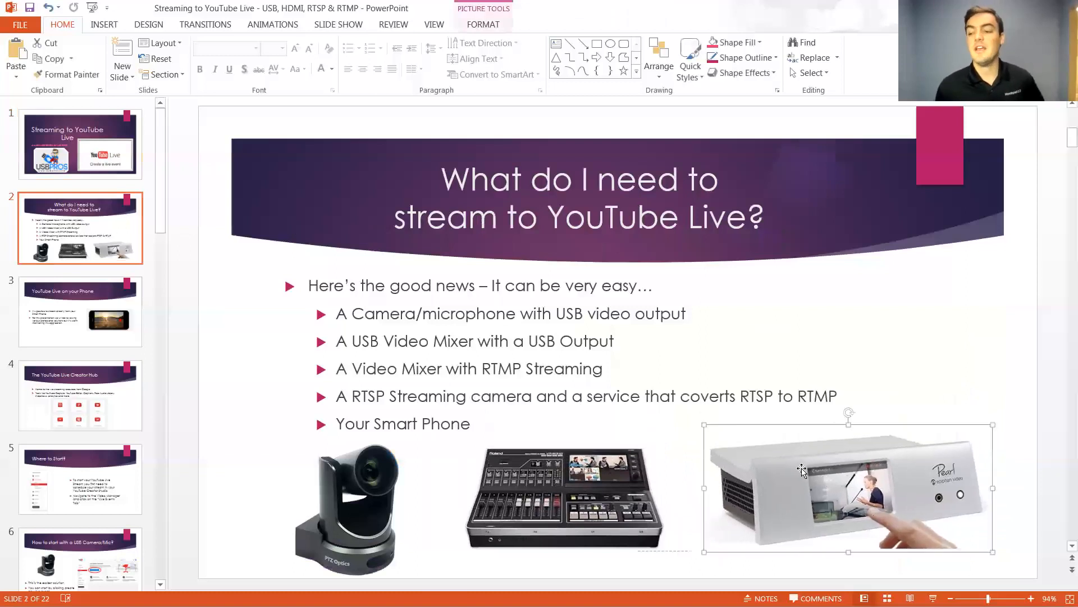
pyautogui.moveTo(519, 444)
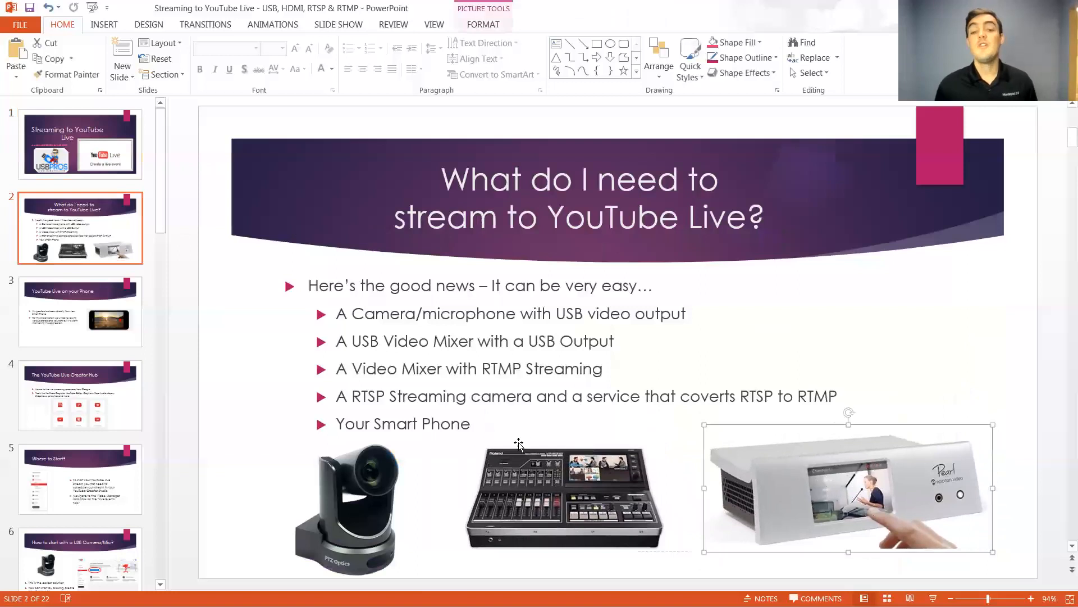
pyautogui.click(79, 310)
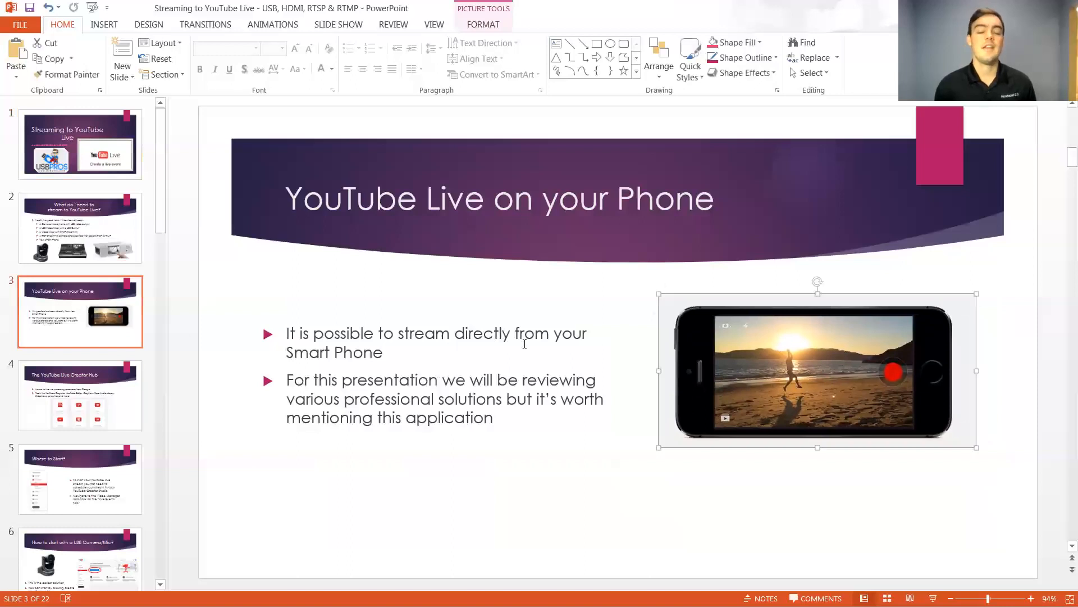
pyautogui.click(80, 394)
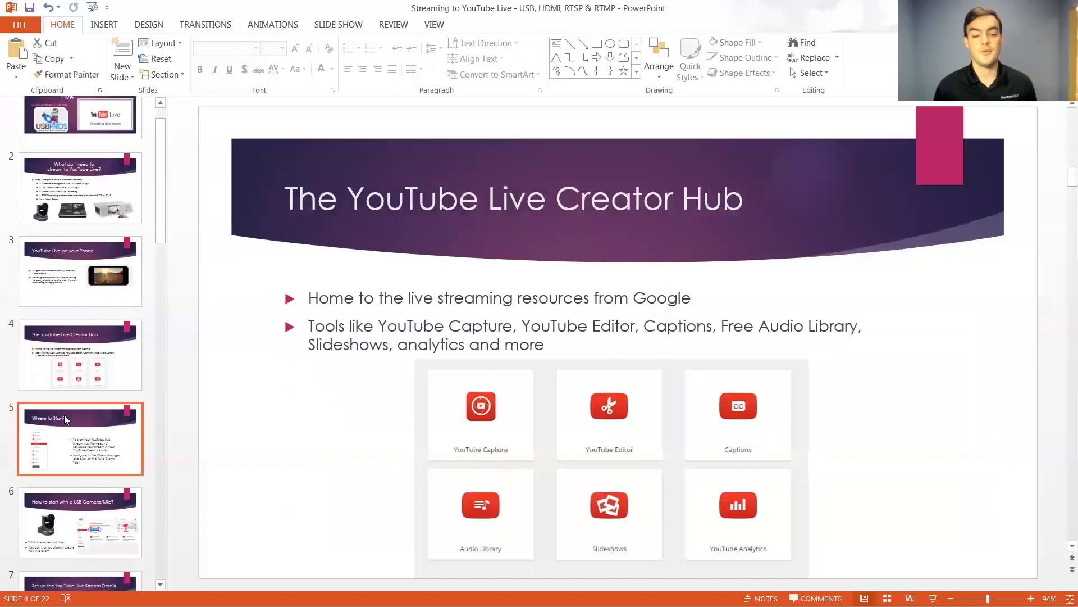
pyautogui.click(80, 438)
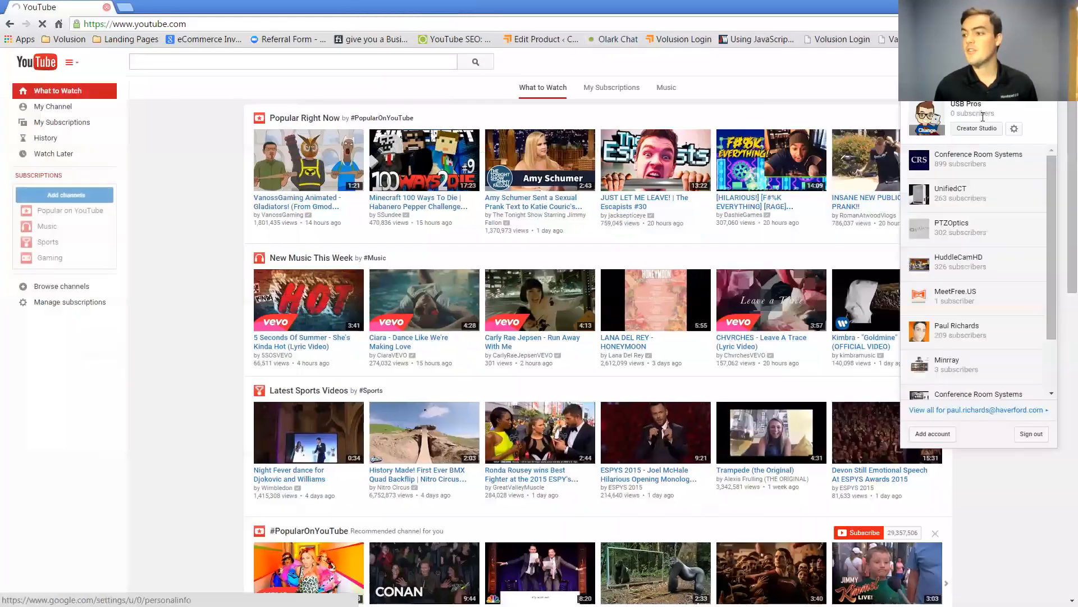
# From Creator Studio's Video Manager Live Events, start creating a new live event.
pyautogui.click(977, 128)
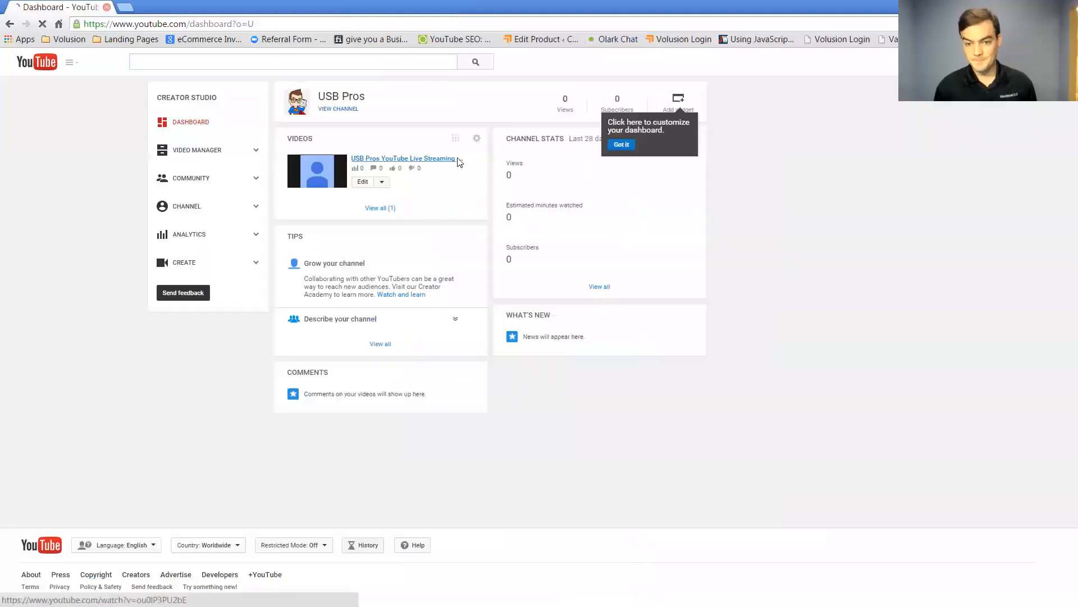
pyautogui.click(197, 149)
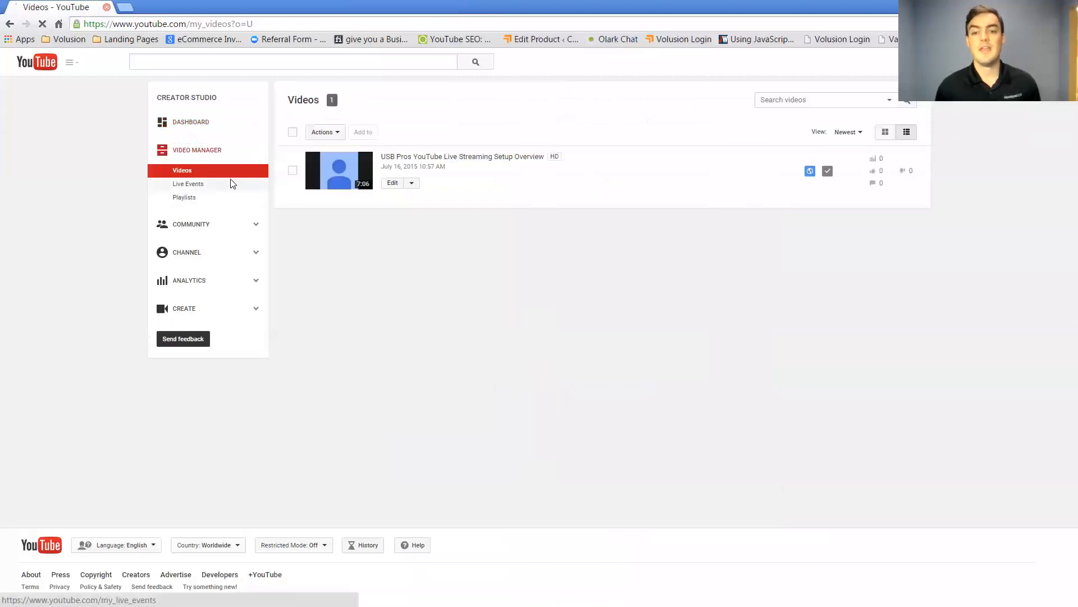
pyautogui.click(189, 183)
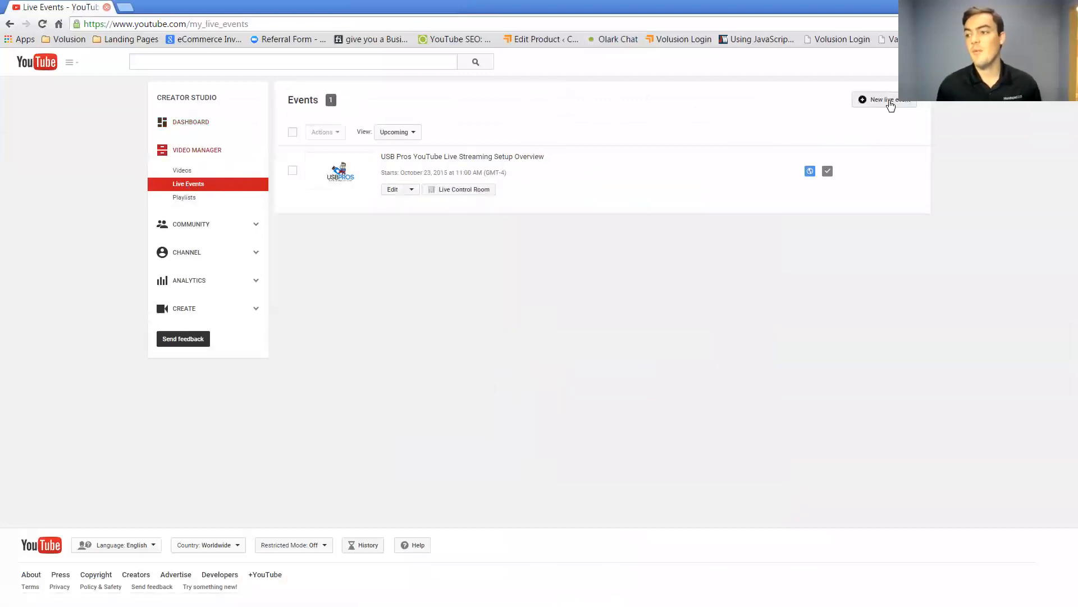
pyautogui.click(888, 100)
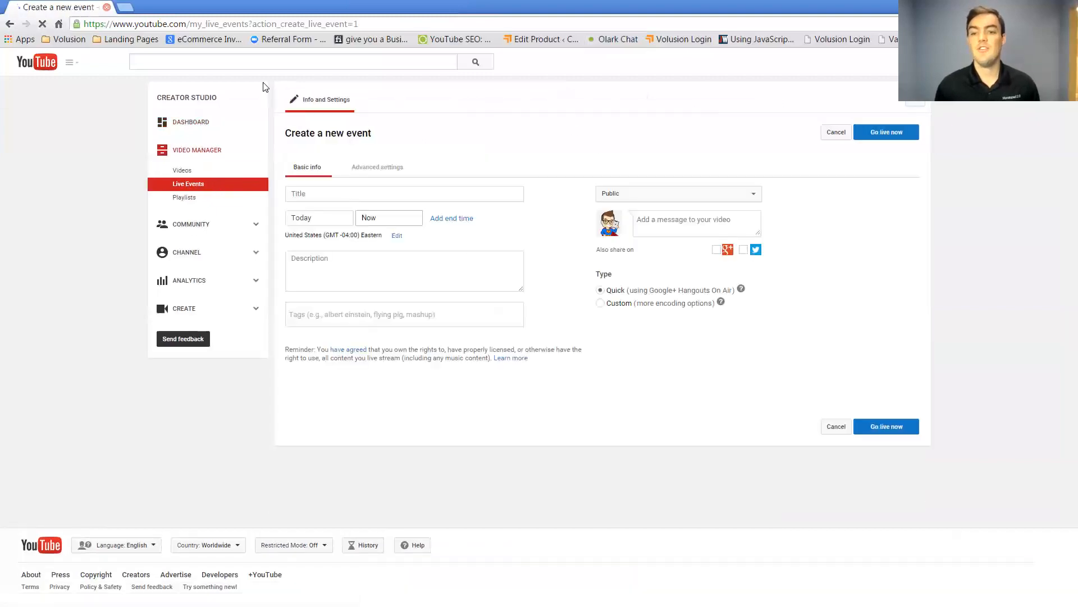
# Touch the event's start date and title fields and choose Custom encoding type, then return to the deck.
pyautogui.click(319, 218)
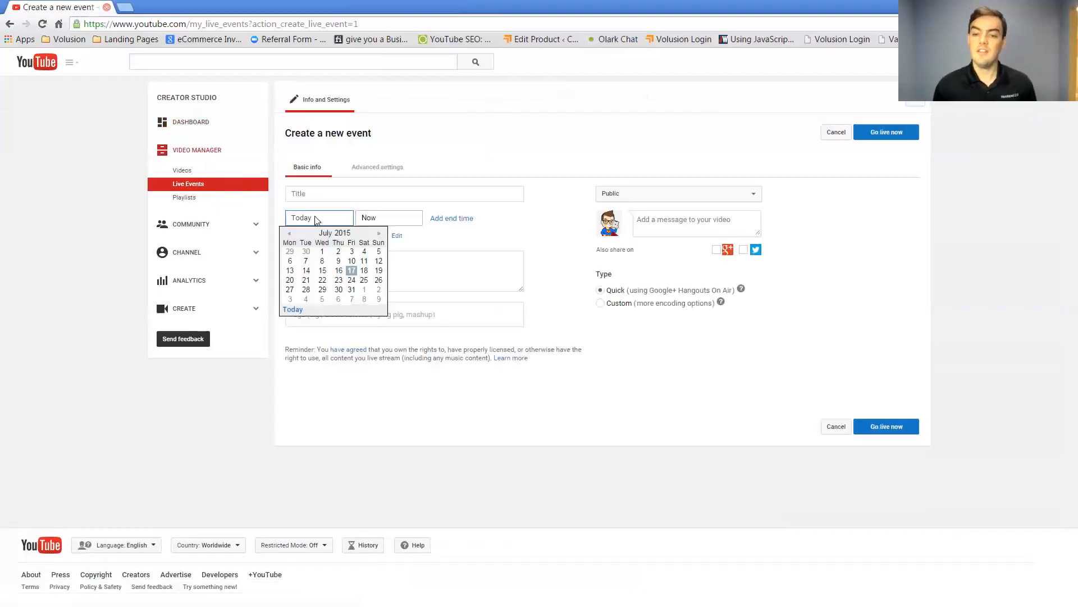
pyautogui.click(404, 194)
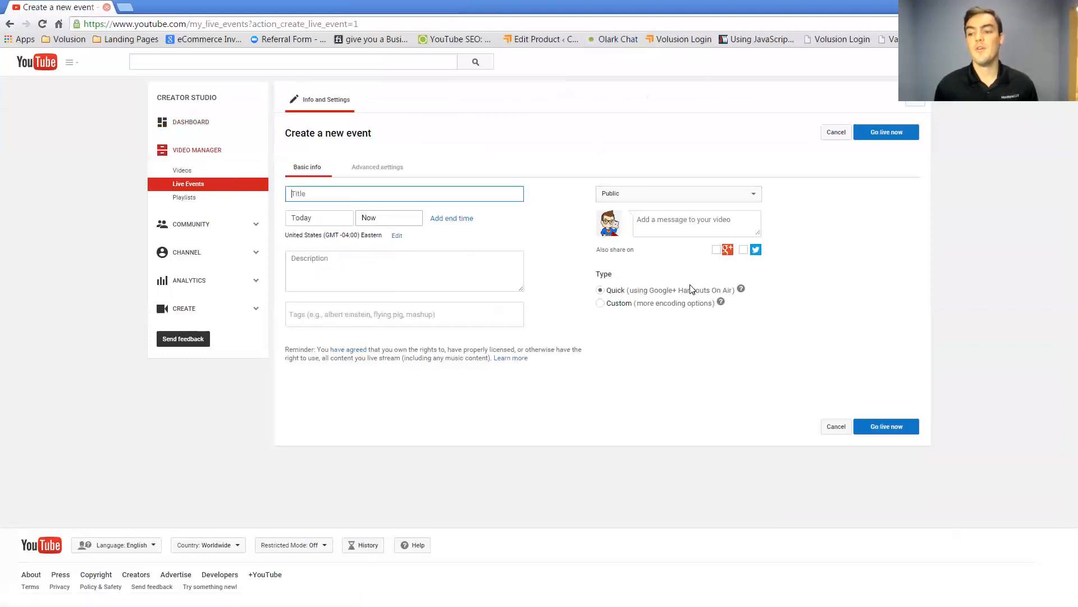
pyautogui.click(600, 302)
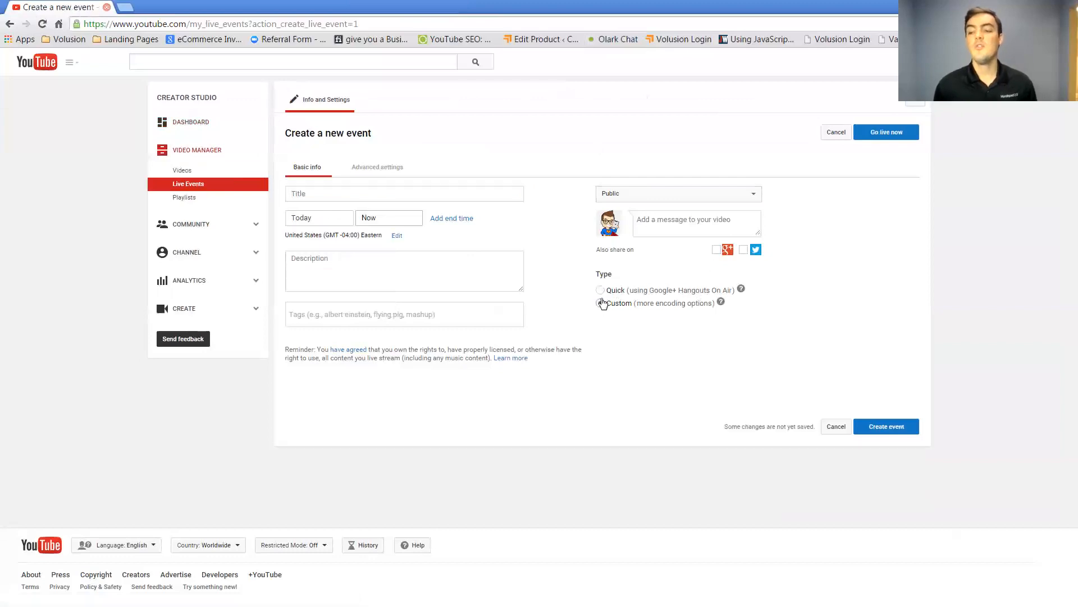
pyautogui.click(600, 303)
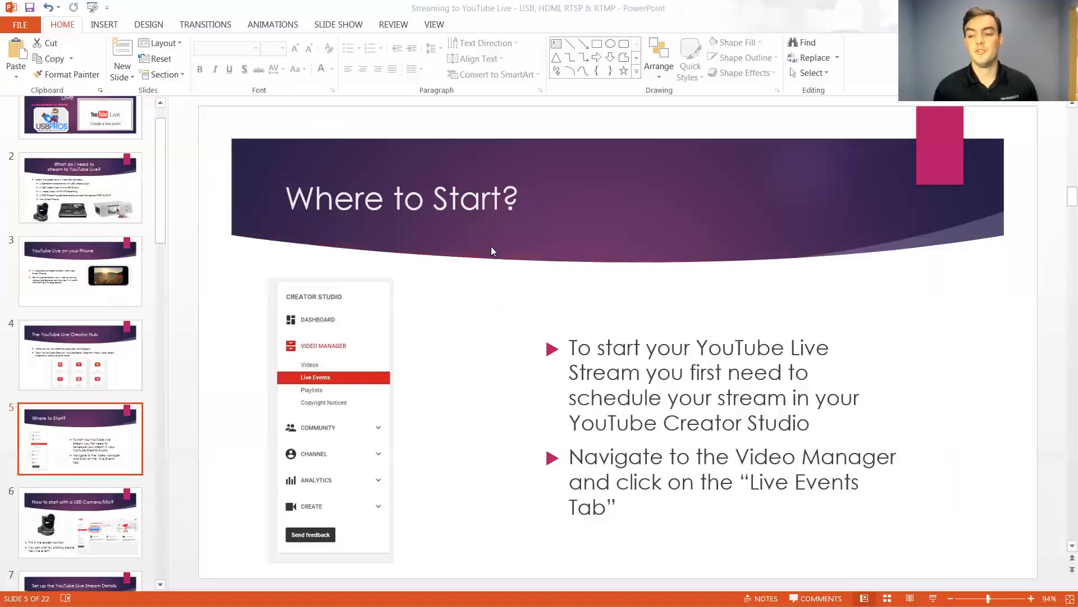
pyautogui.moveTo(101, 512)
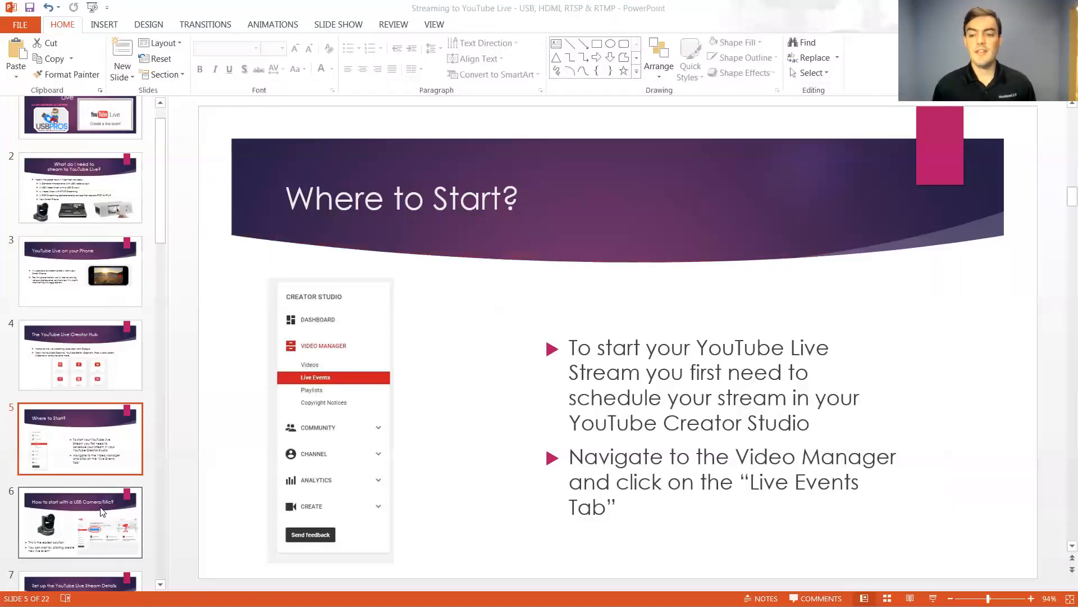
# Show the How to start with a USB Camera/Mic? slide, glancing back at the live event form.
pyautogui.click(80, 521)
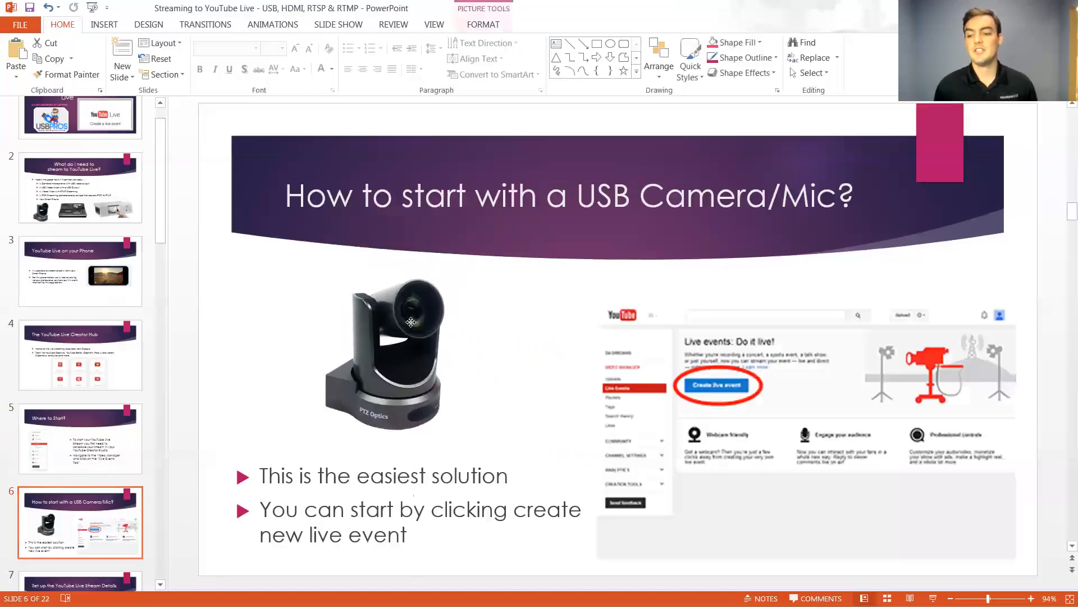
pyautogui.click(385, 351)
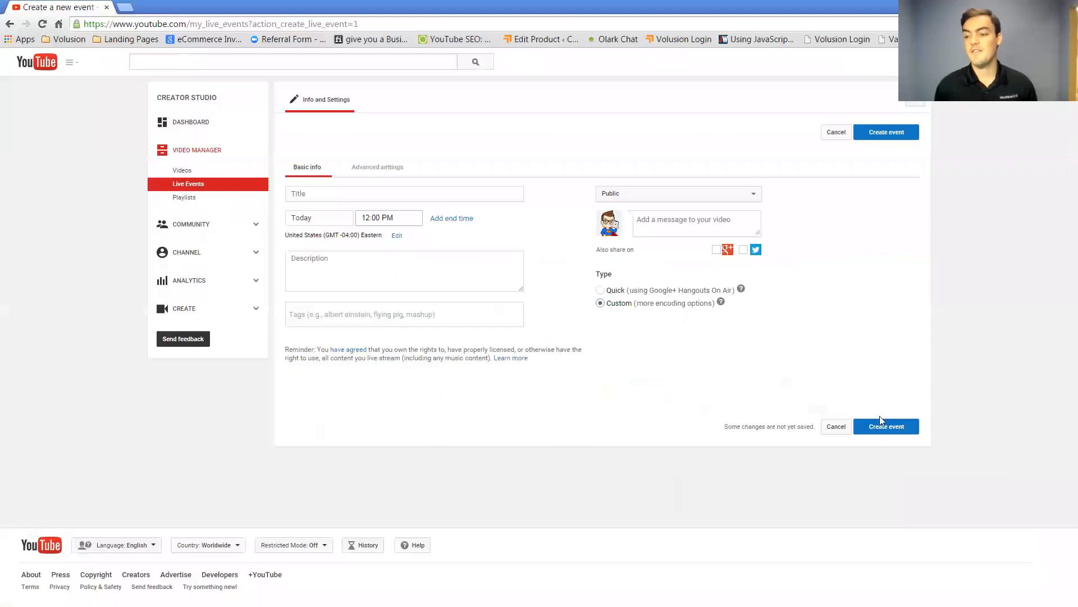
pyautogui.moveTo(1055, 288)
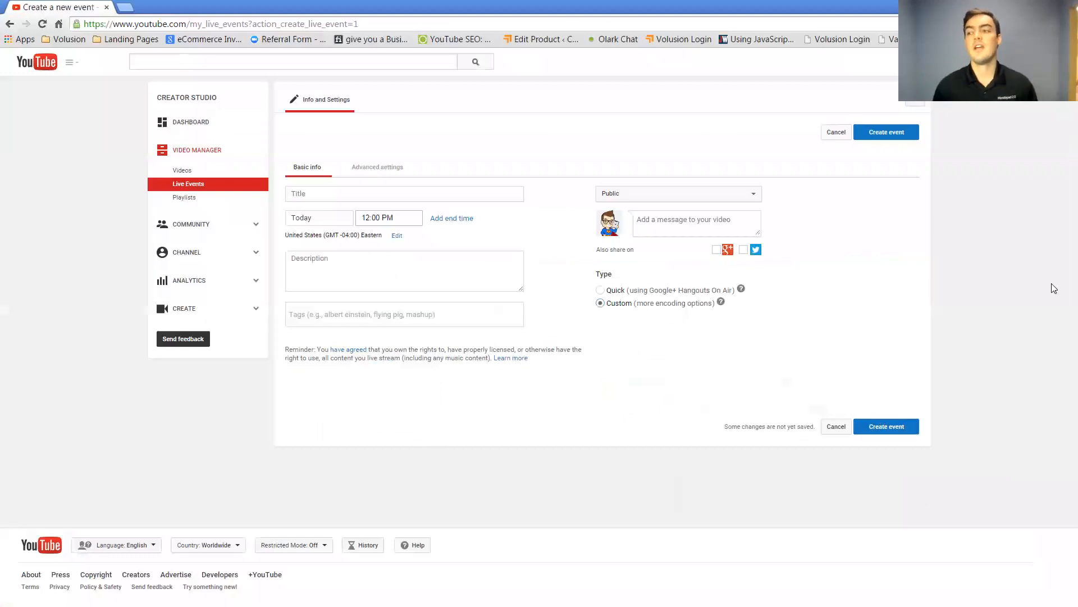
pyautogui.press('alt+tab')
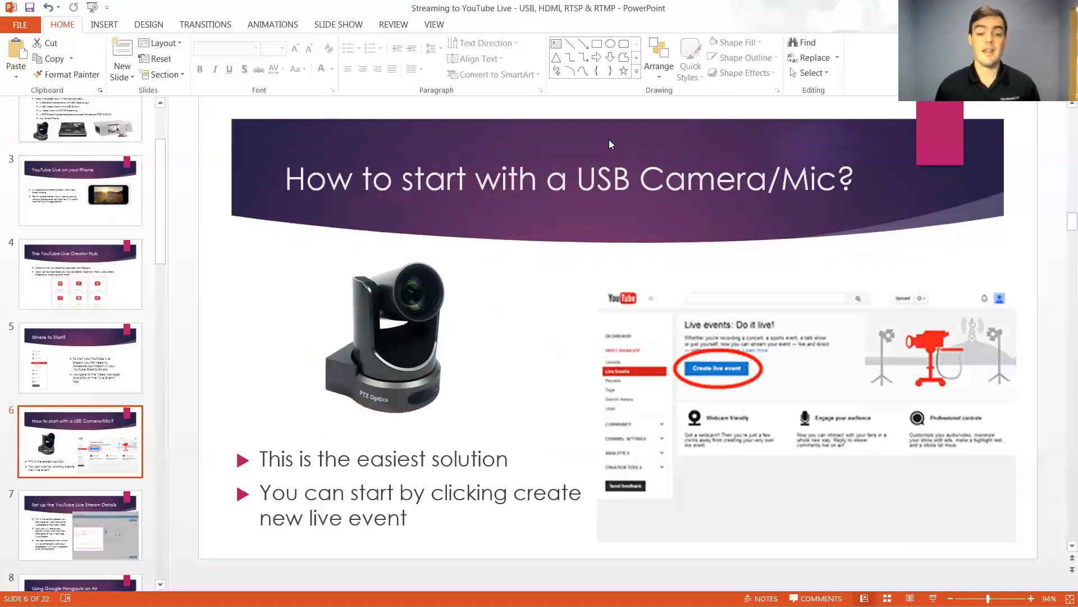
pyautogui.moveTo(74, 496)
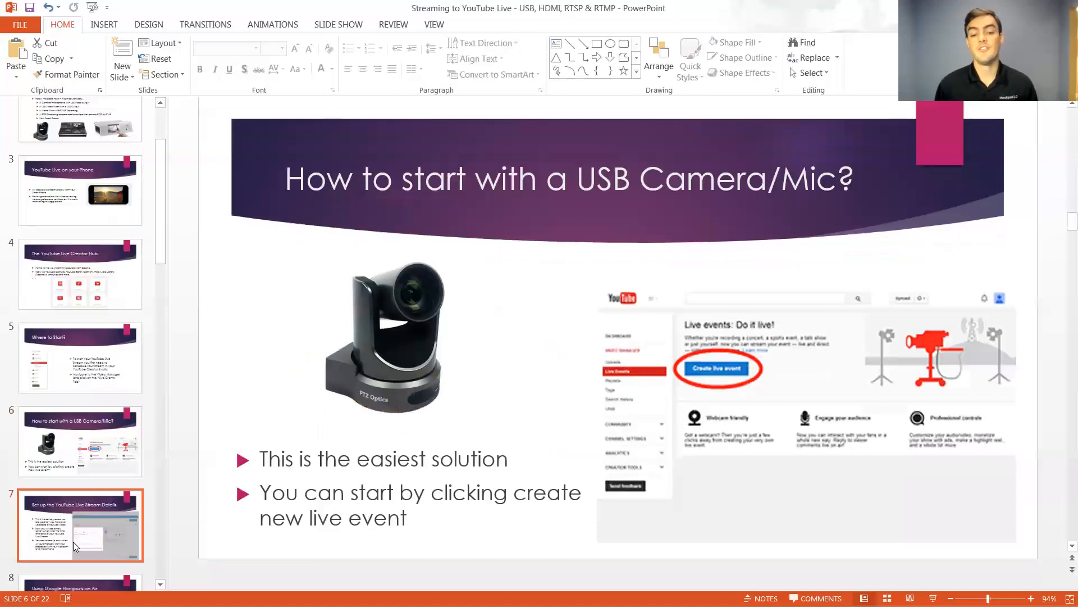
# Show the Stream Details, Google Hangouts on Air and Checking out both screens slides.
pyautogui.click(80, 524)
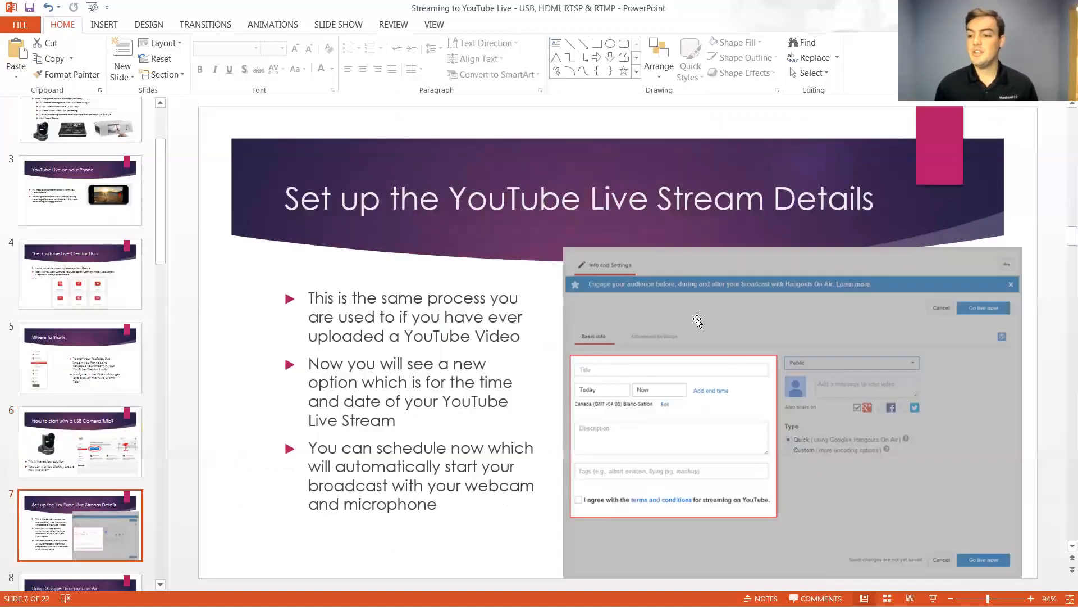
pyautogui.moveTo(646, 387)
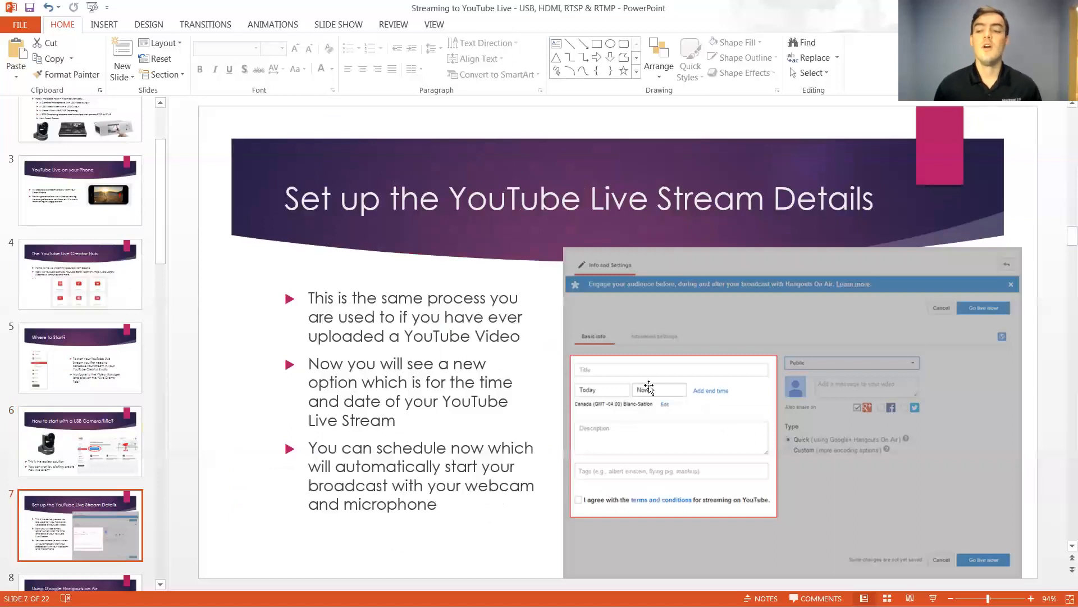
pyautogui.moveTo(272, 397)
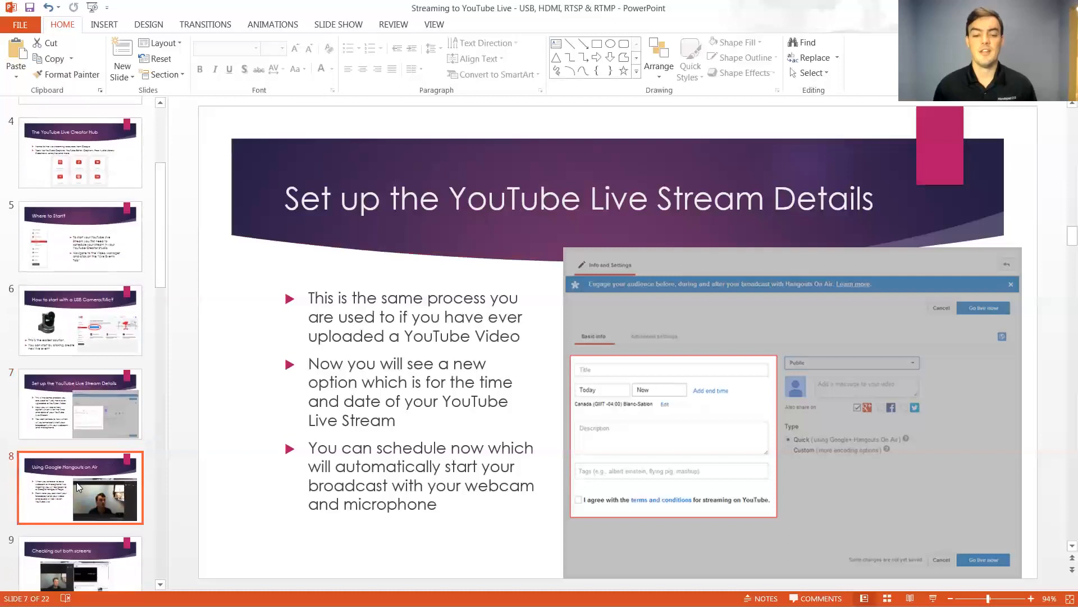
pyautogui.click(79, 487)
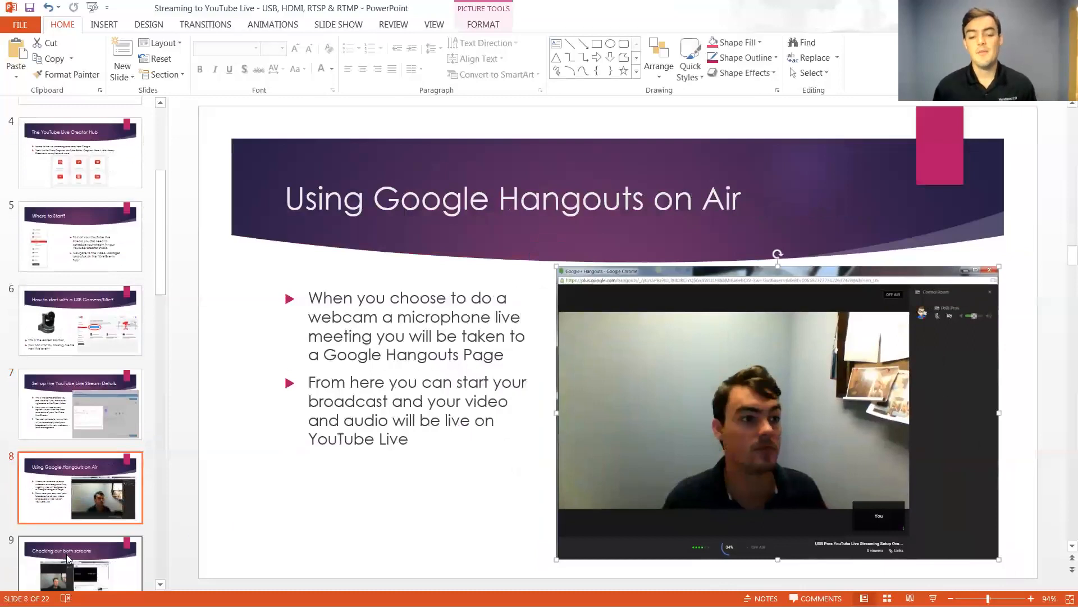
pyautogui.click(80, 560)
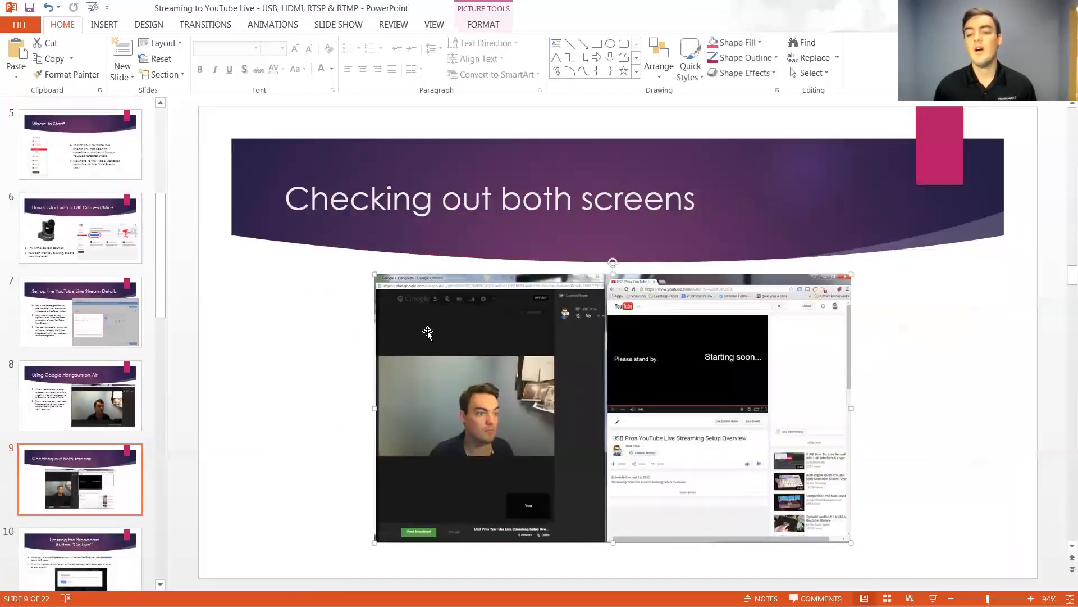
pyautogui.moveTo(688, 383)
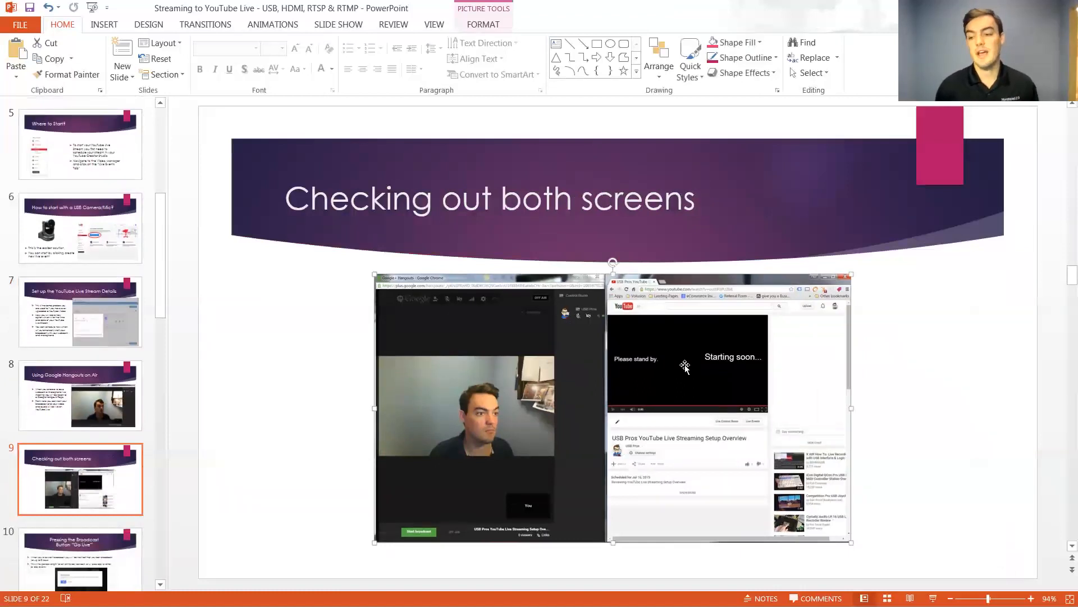
pyautogui.moveTo(715, 329)
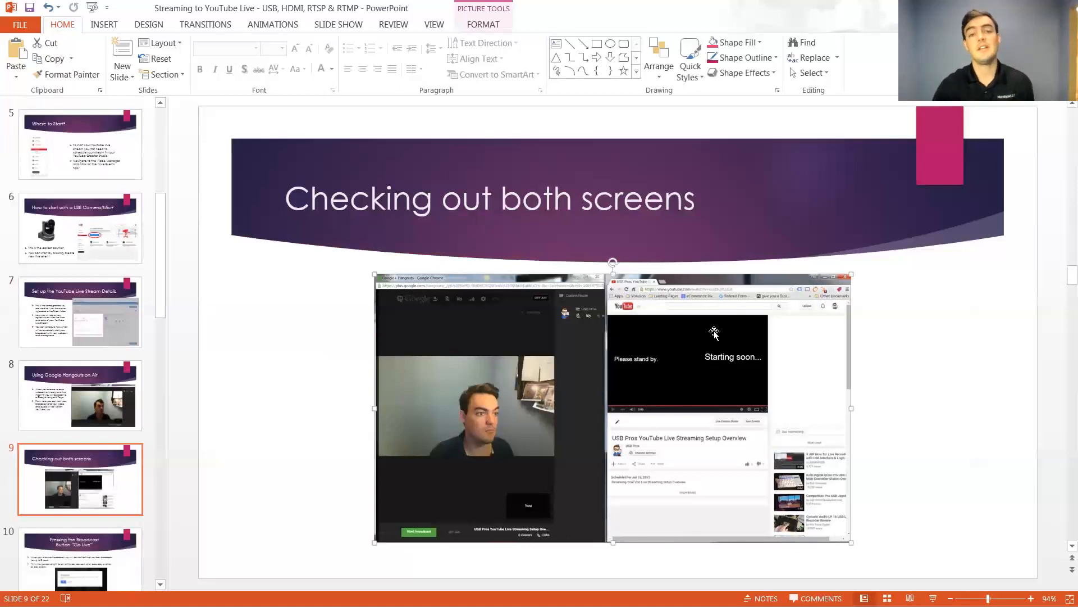
pyautogui.moveTo(444, 454)
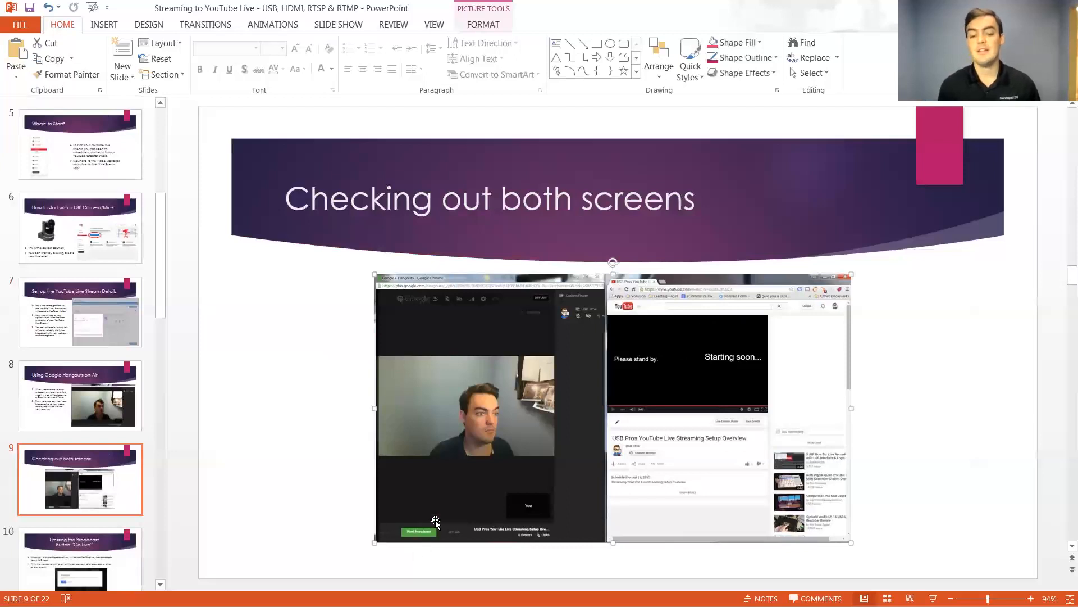
pyautogui.moveTo(456, 496)
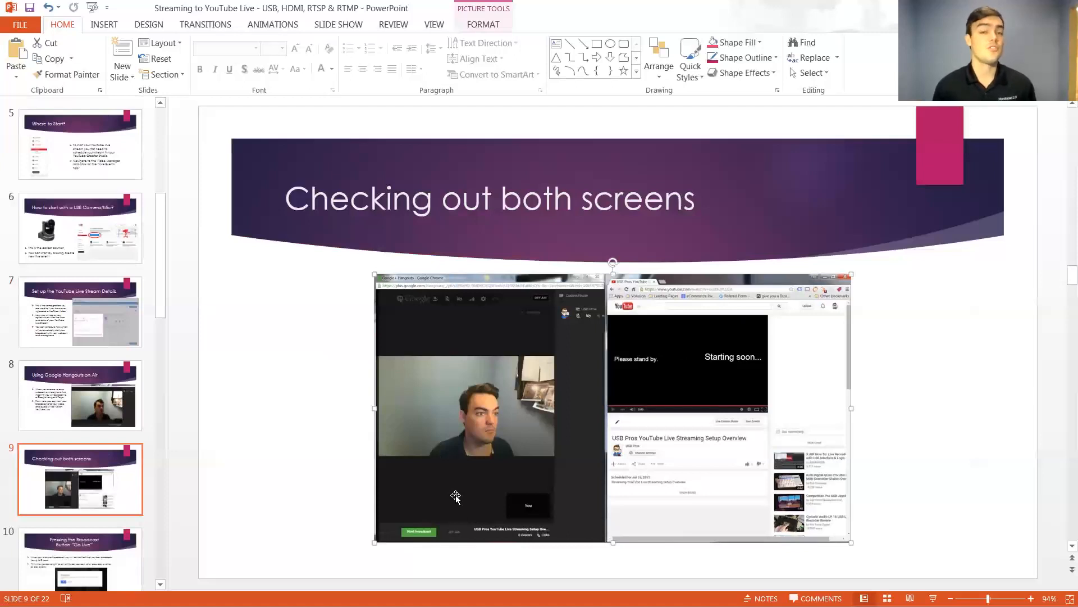
pyautogui.moveTo(487, 499)
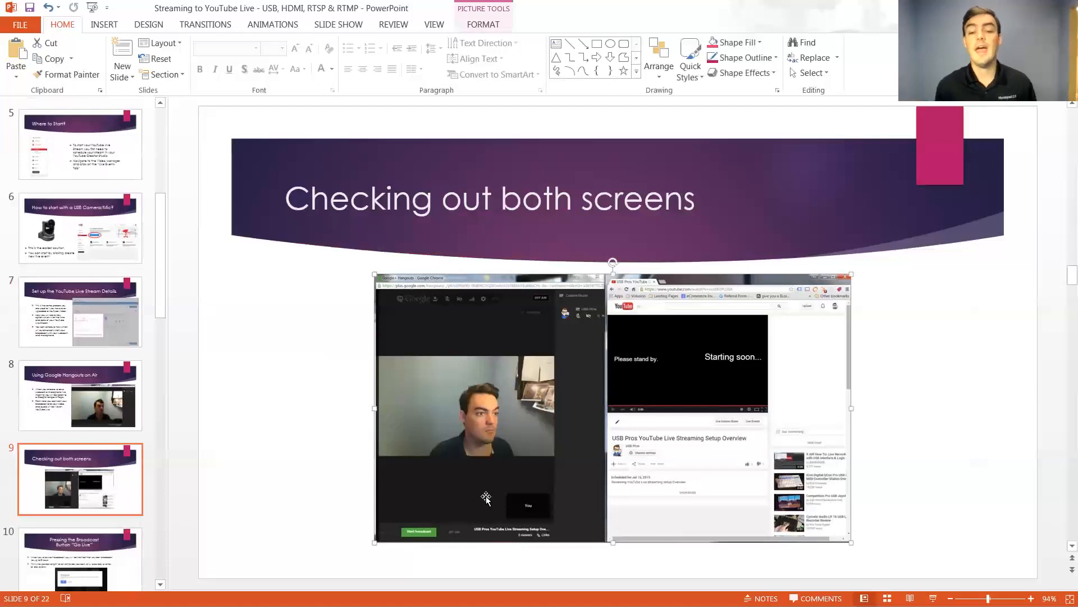
# Show the Pressing the Broadcast Button "Go Live" slide about 8-hour broadcasts.
pyautogui.scroll(-3)
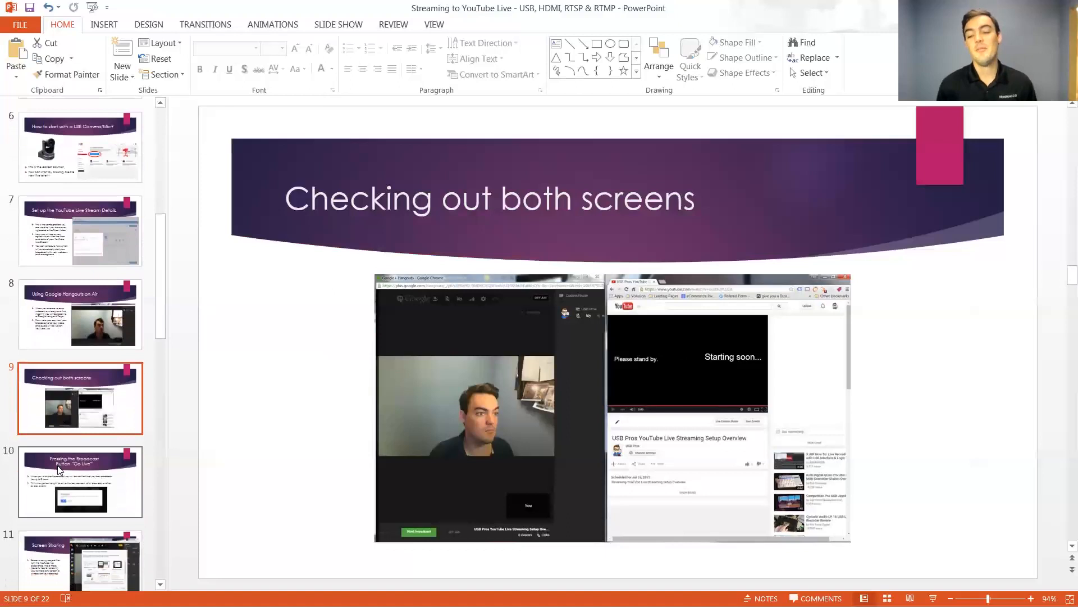
pyautogui.click(79, 481)
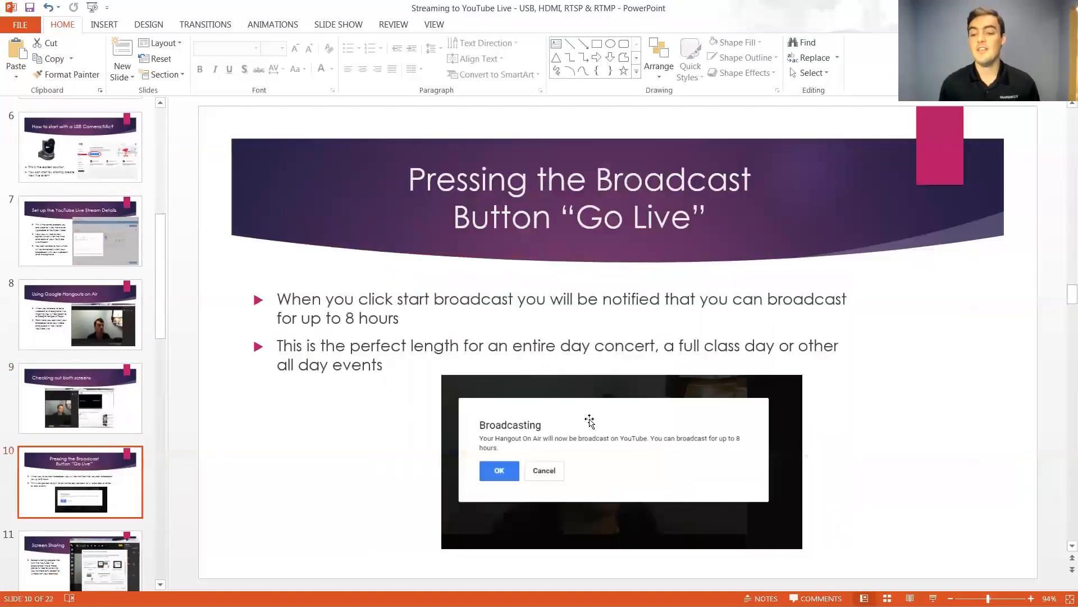
# Point out the Broadcasting dialog screenshot, then show the Screen Sharing slide.
pyautogui.click(621, 461)
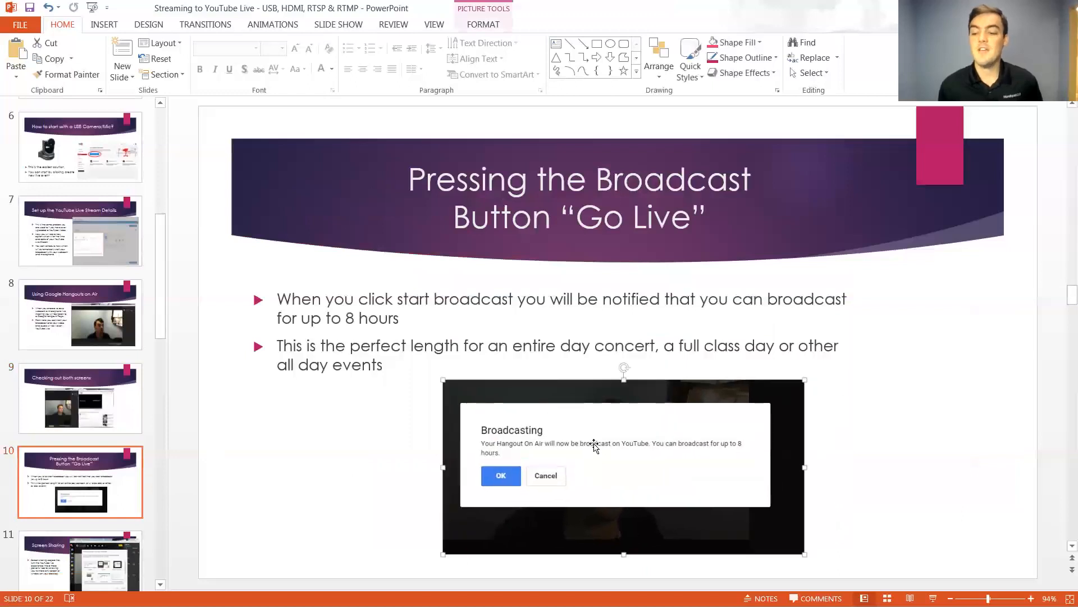
pyautogui.moveTo(619, 433)
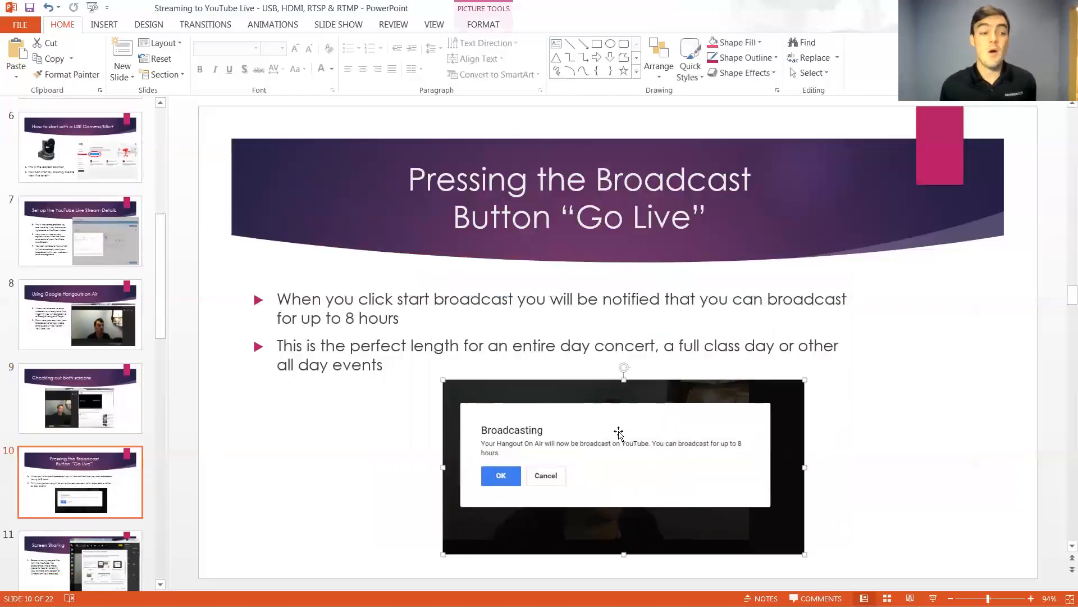
pyautogui.moveTo(615, 429)
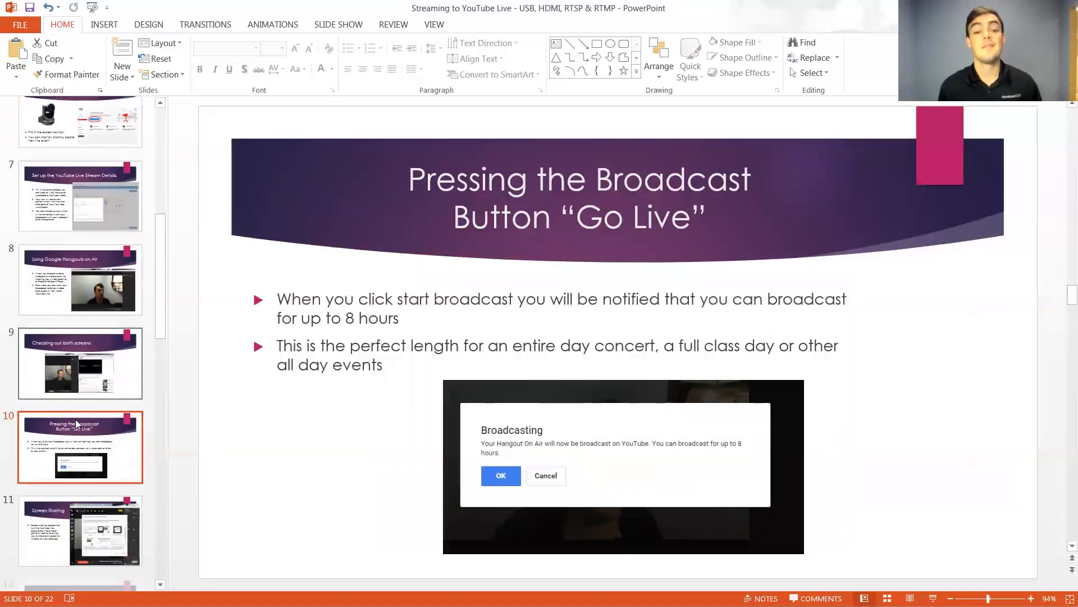
pyautogui.scroll(-3)
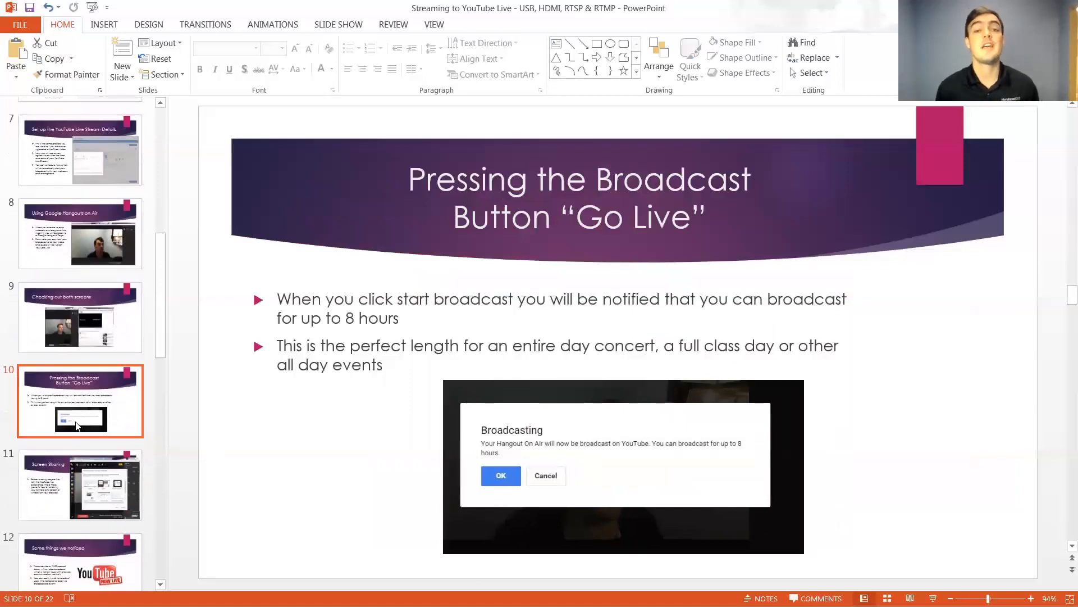
pyautogui.scroll(-3)
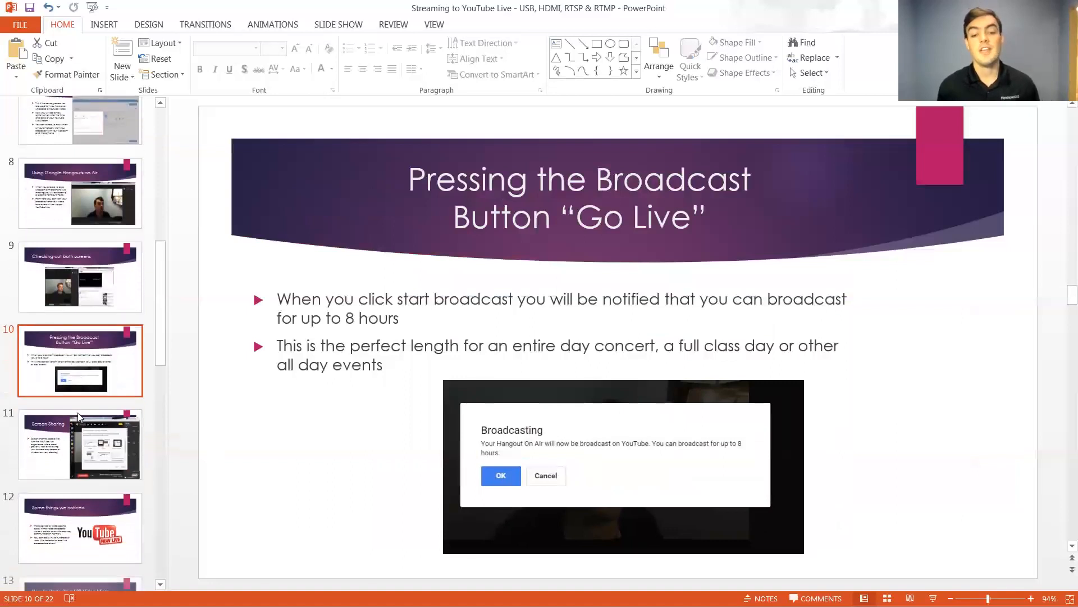
pyautogui.click(80, 444)
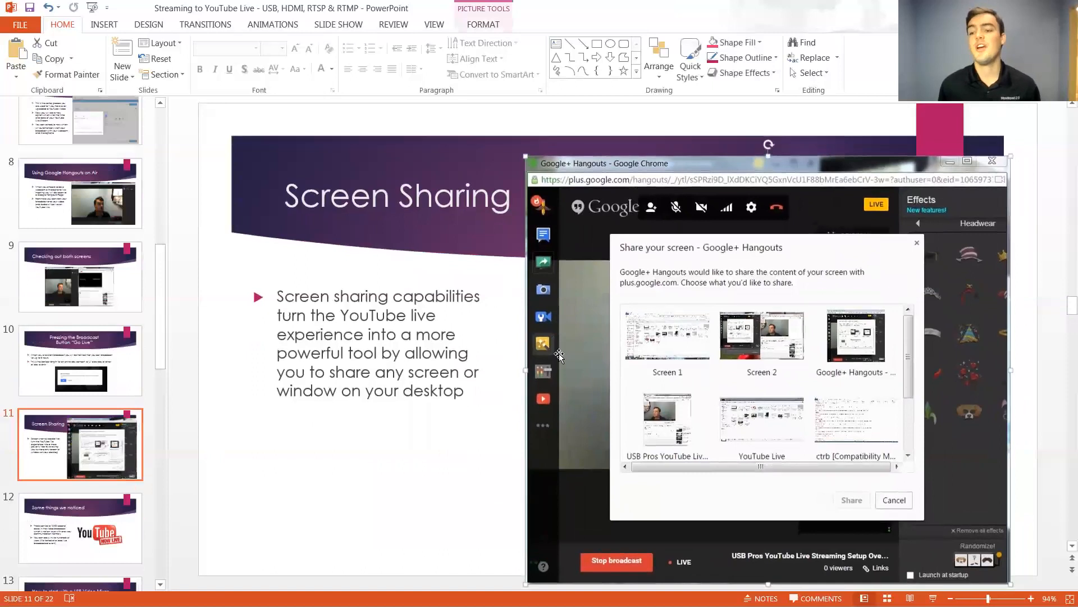
pyautogui.moveTo(555, 424)
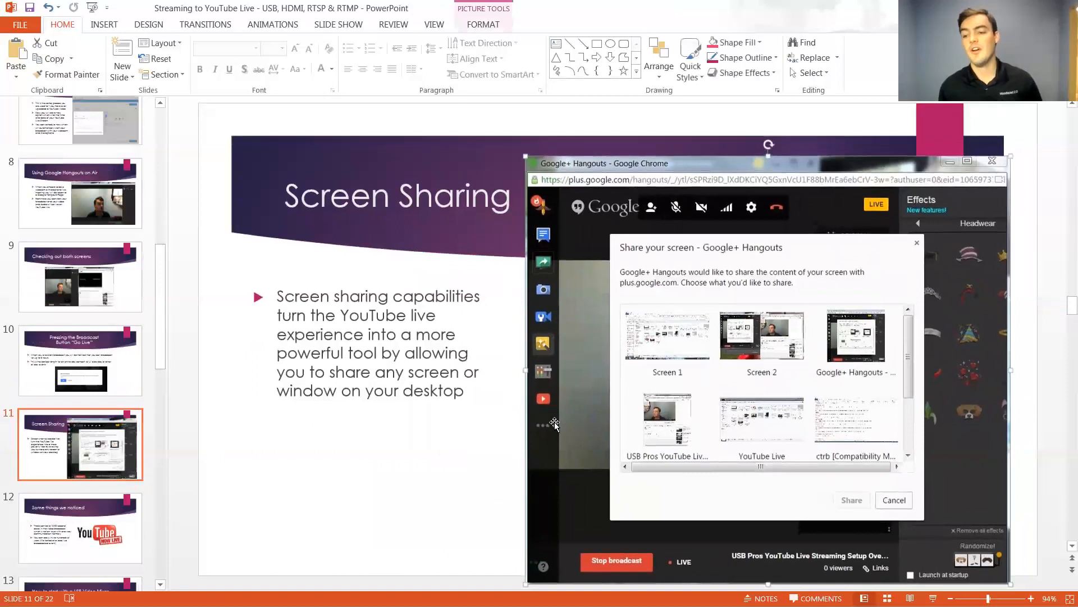
pyautogui.moveTo(540, 309)
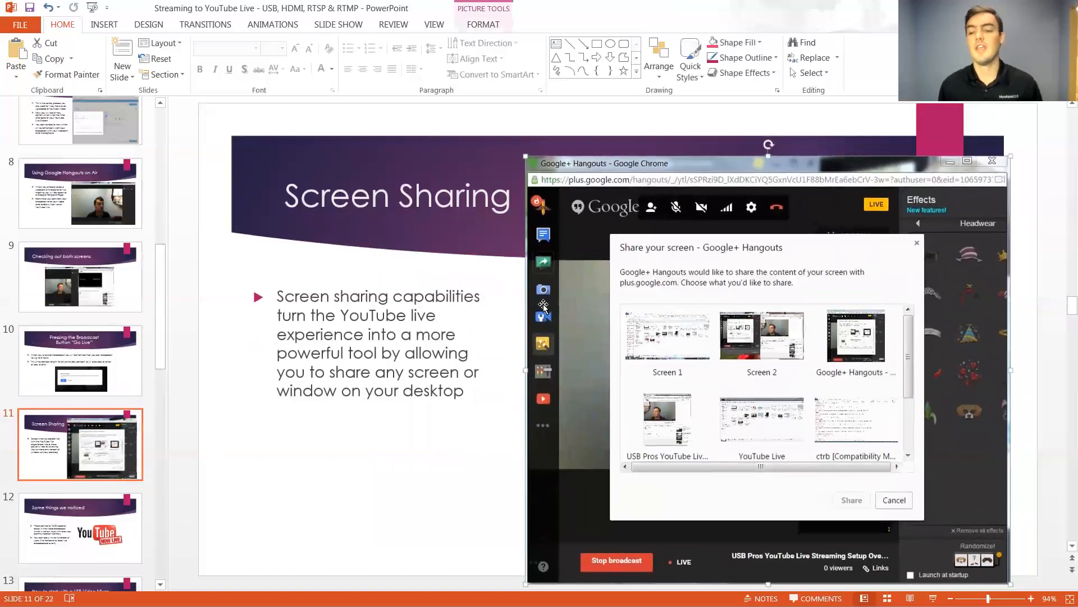
pyautogui.moveTo(557, 383)
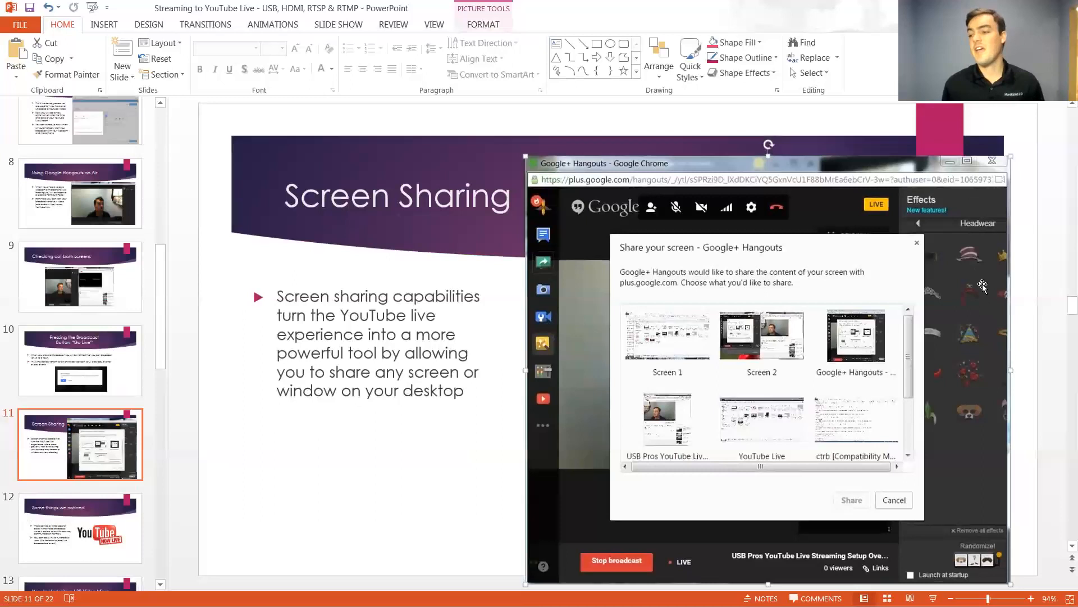
pyautogui.moveTo(747, 361)
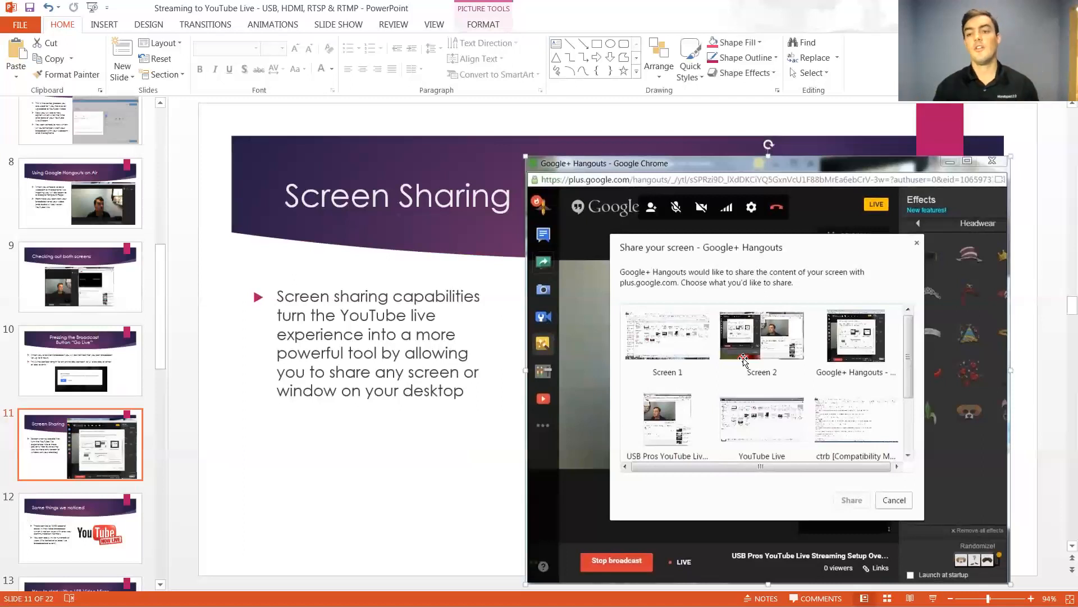
pyautogui.moveTo(6, 465)
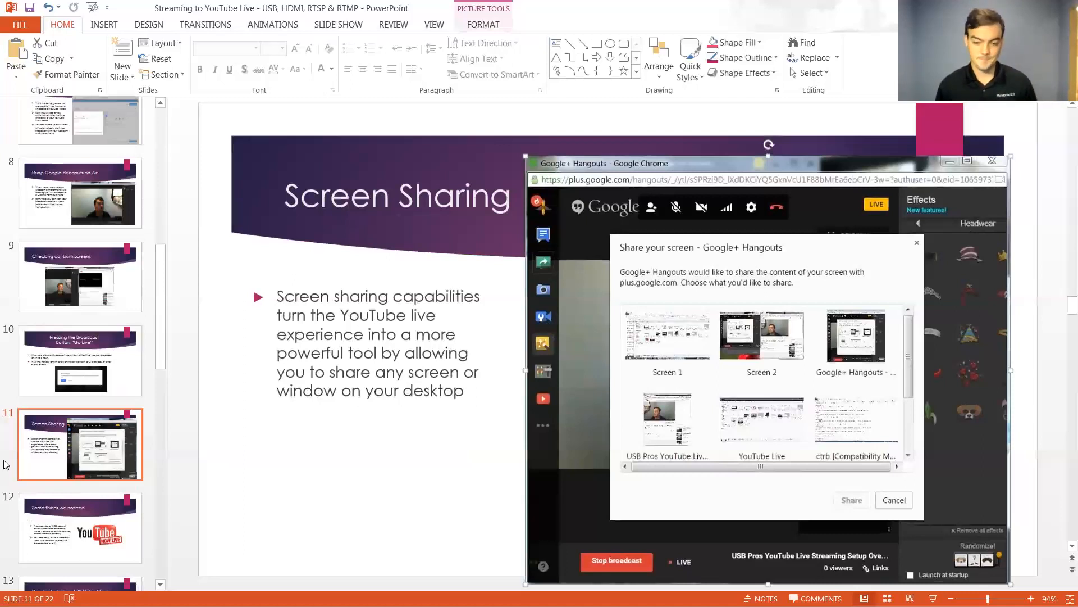
# Settle on the Some things we noticed slide about broadcast delay, clearing a bullet highlight.
pyautogui.click(80, 476)
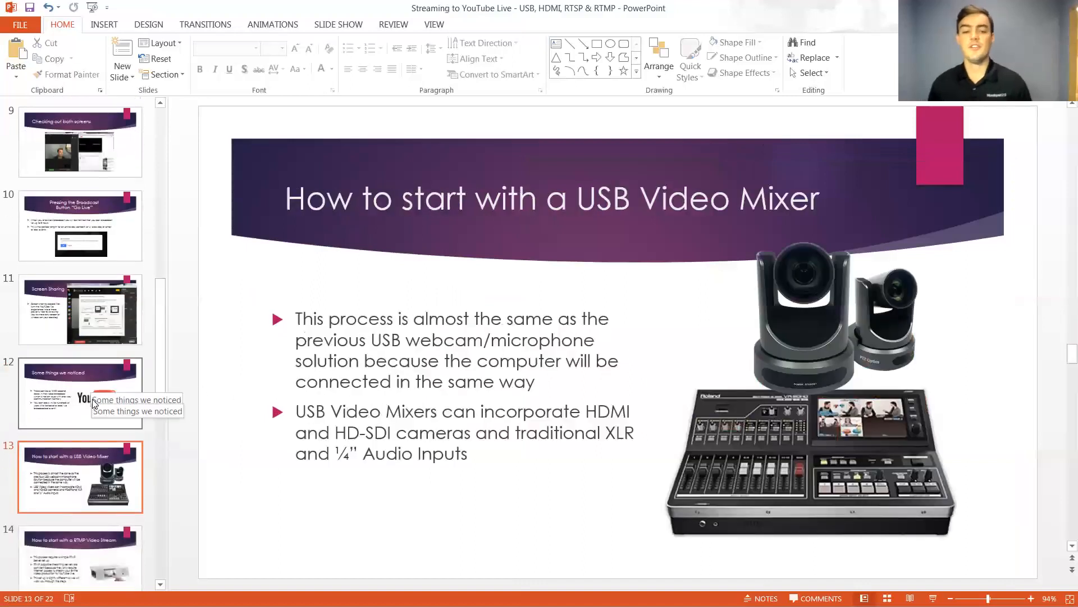
pyautogui.click(81, 392)
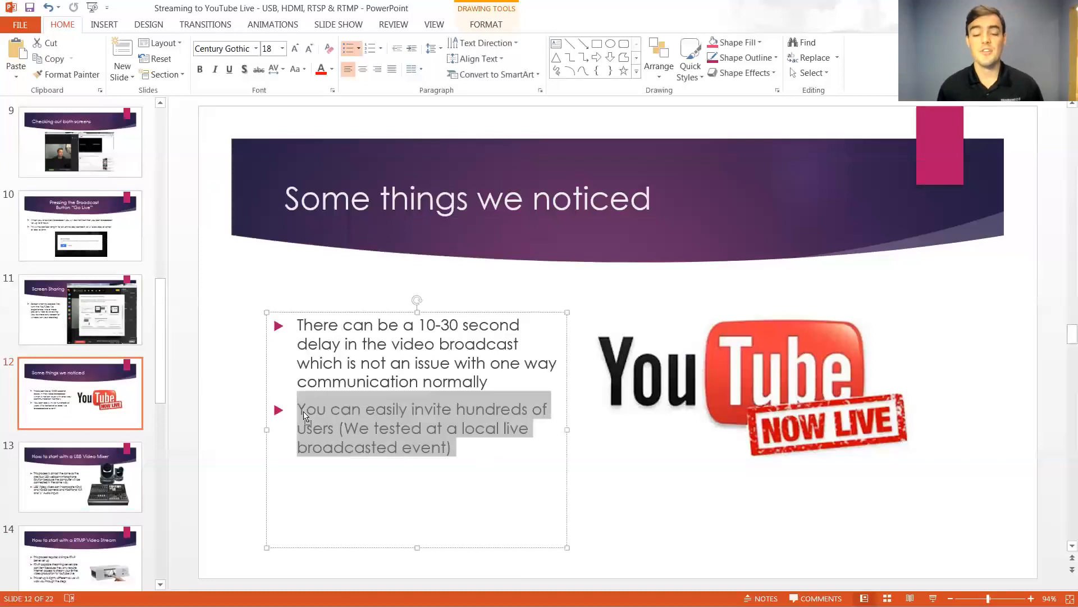
pyautogui.click(303, 408)
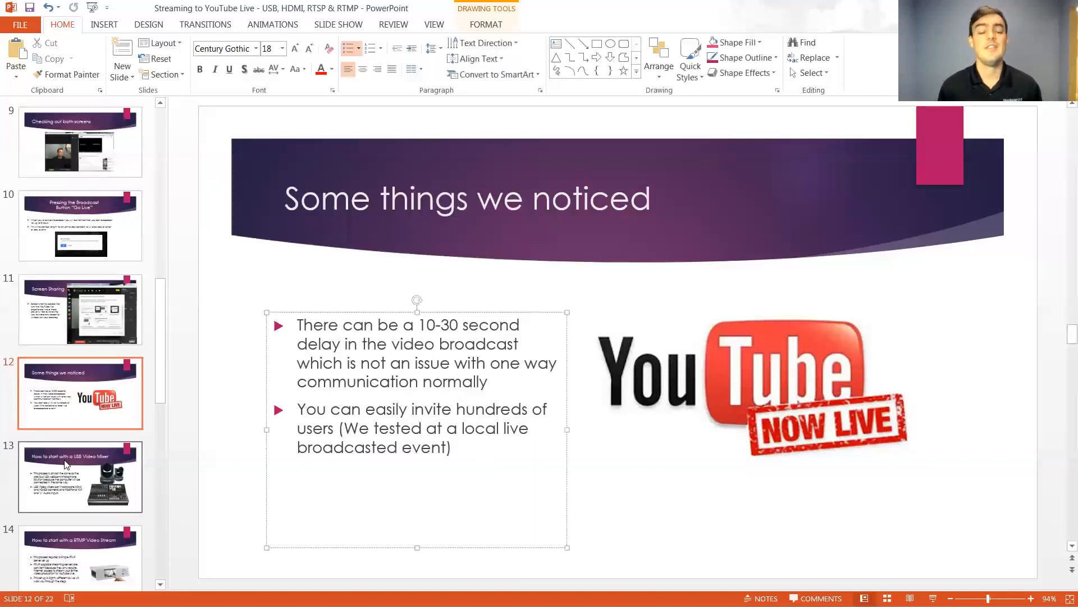
pyautogui.click(80, 477)
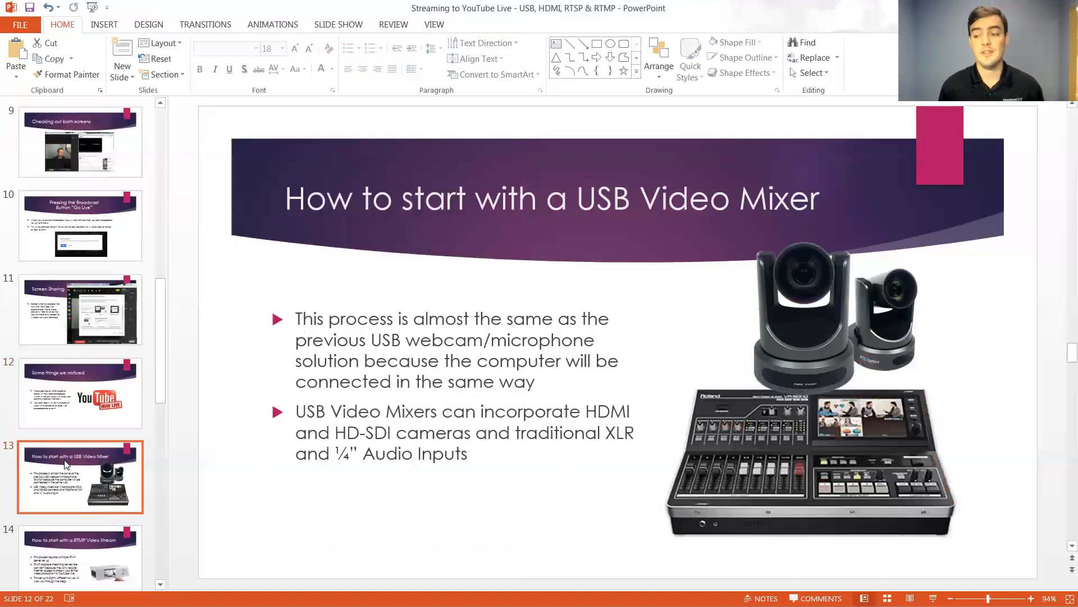
pyautogui.click(80, 393)
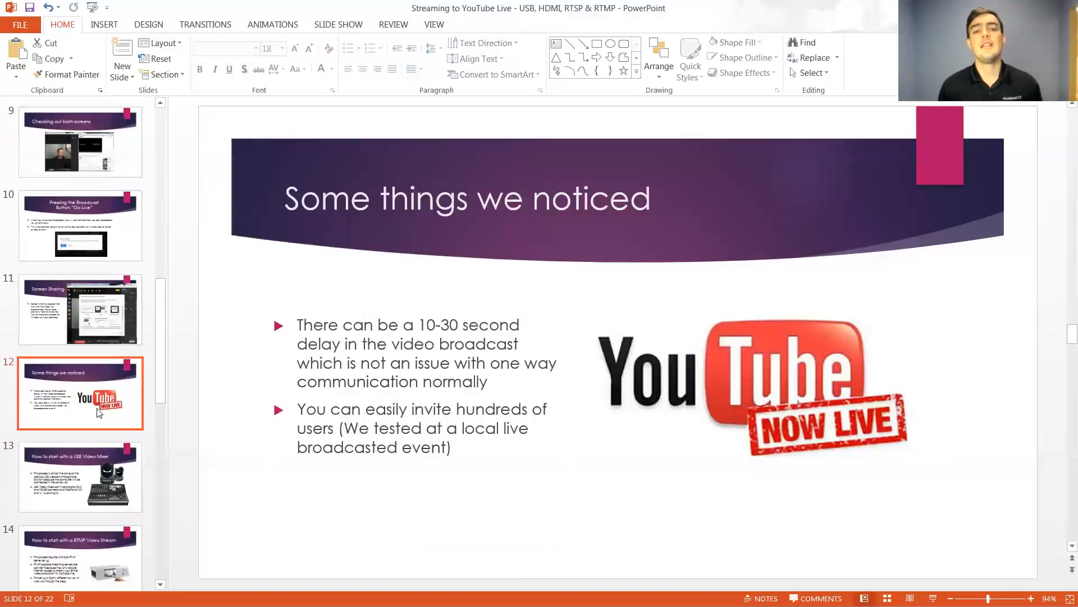
pyautogui.moveTo(88, 463)
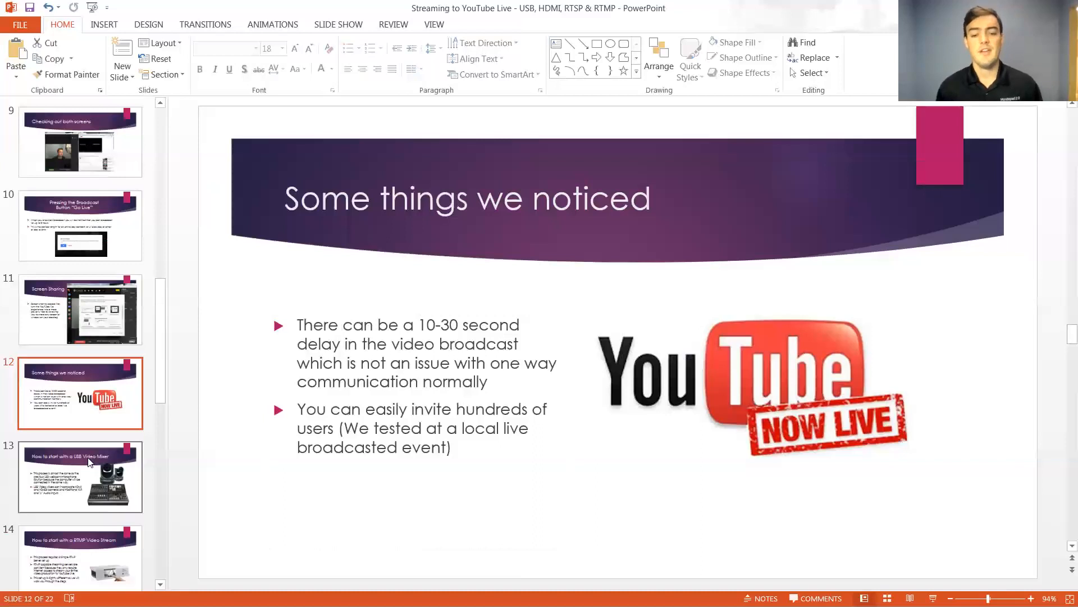
# Drag and enlarge the two camera photos so they sit above the mixer image.
pyautogui.click(80, 475)
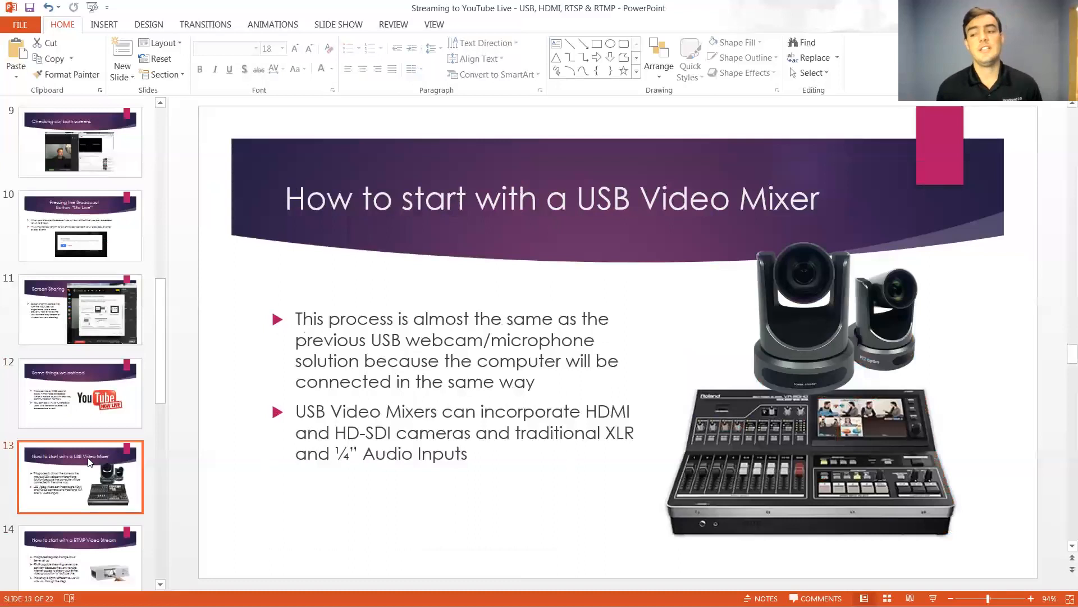
pyautogui.click(812, 460)
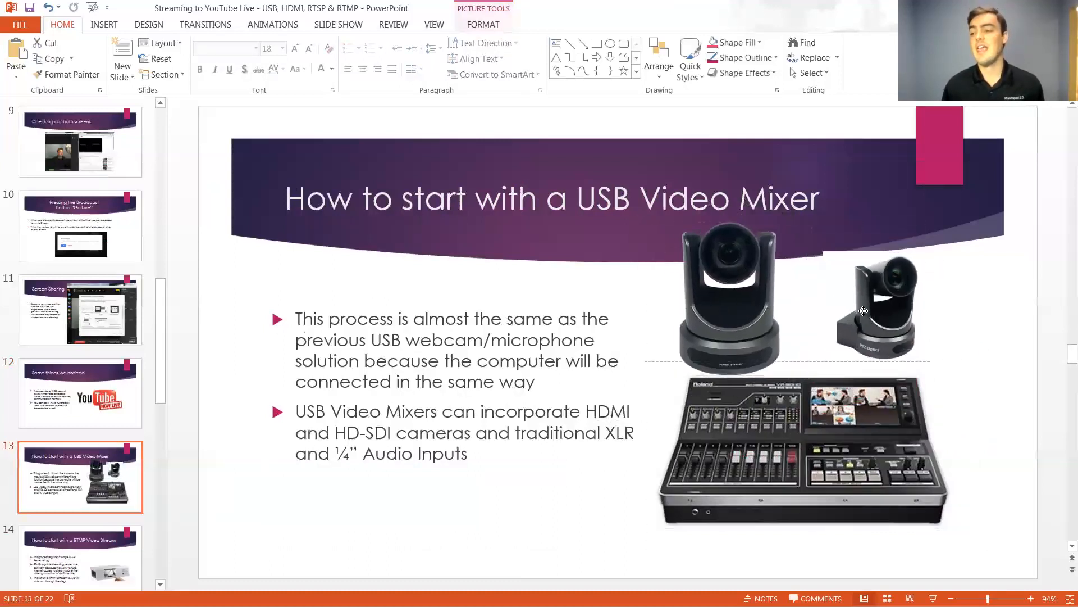
pyautogui.click(753, 299)
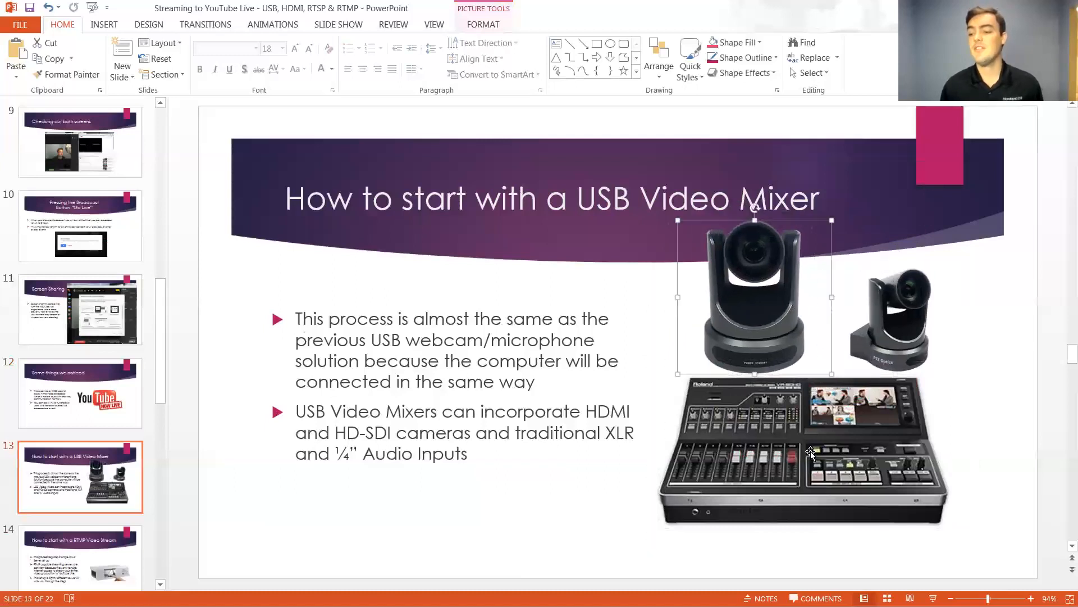
pyautogui.click(811, 454)
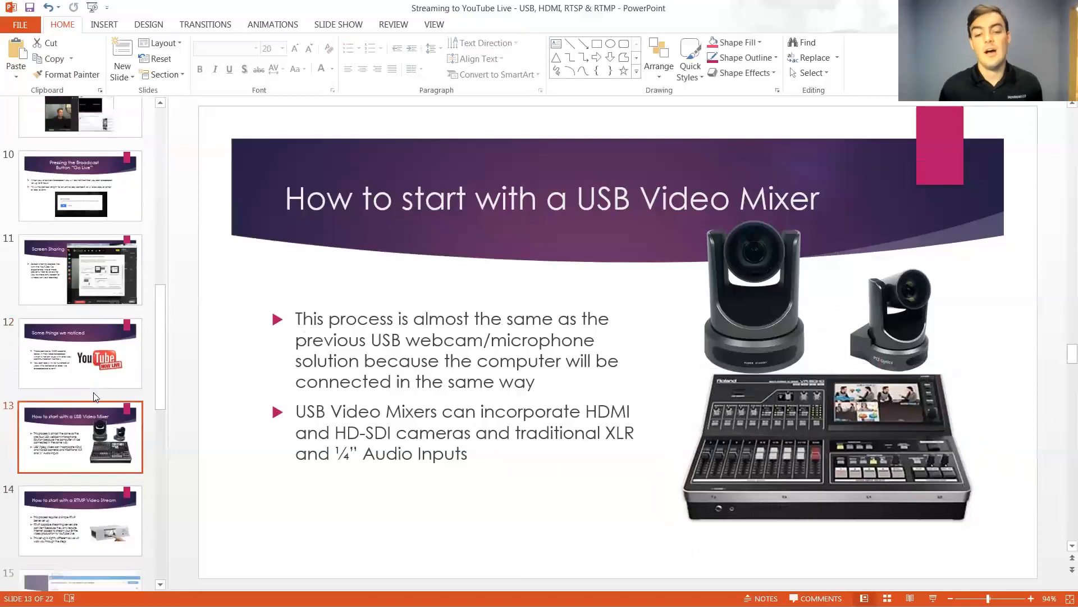
pyautogui.scroll(-3)
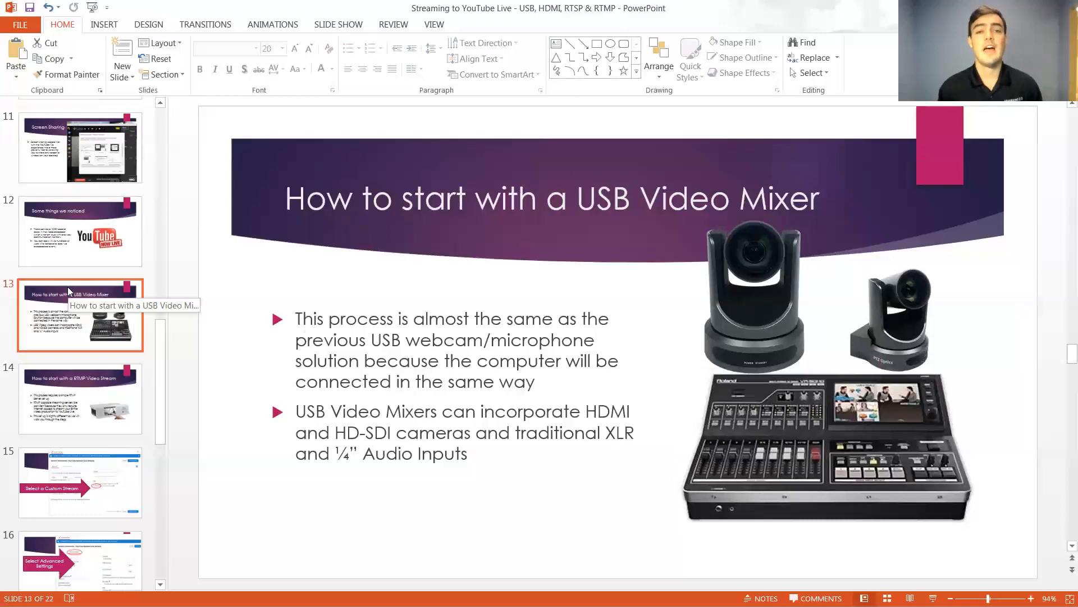
pyautogui.moveTo(55, 275)
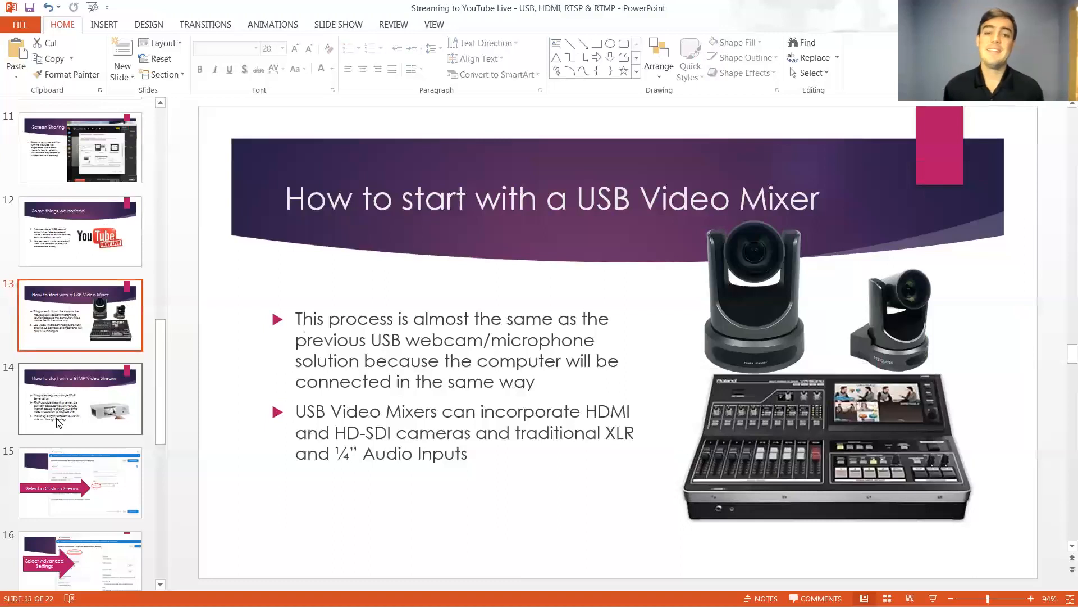
pyautogui.moveTo(59, 422)
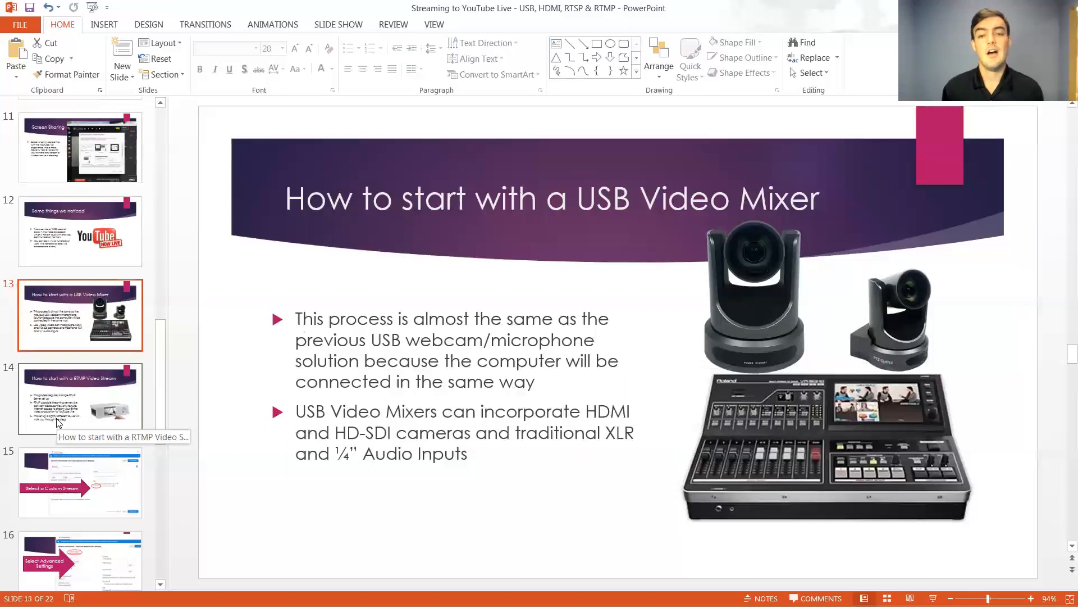
# Show the RTMP Video Stream slide and nudge the Pearl device photo higher.
pyautogui.click(80, 398)
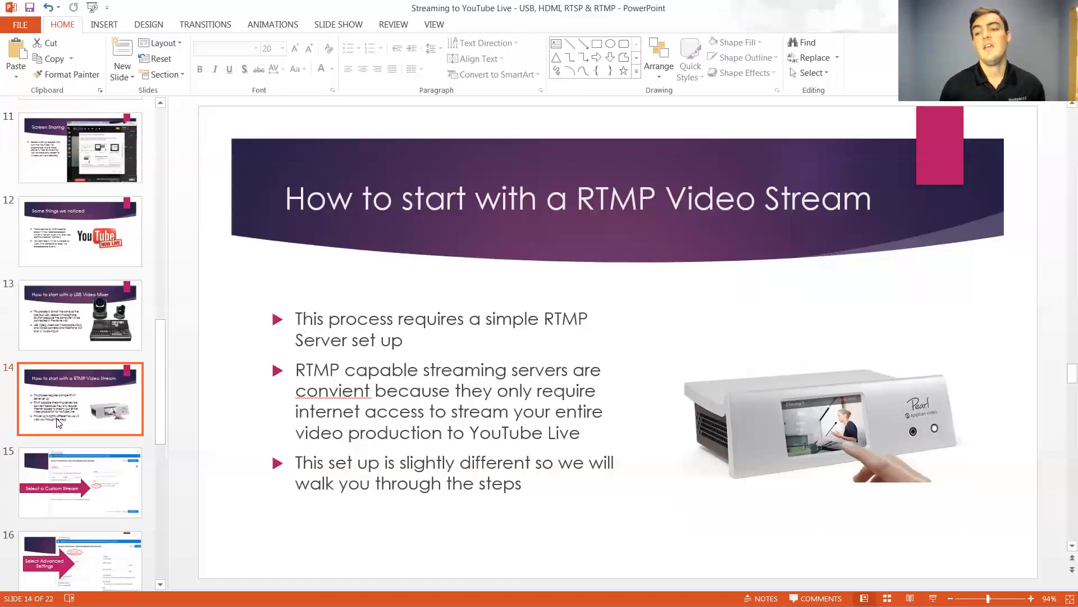
pyautogui.moveTo(843, 388)
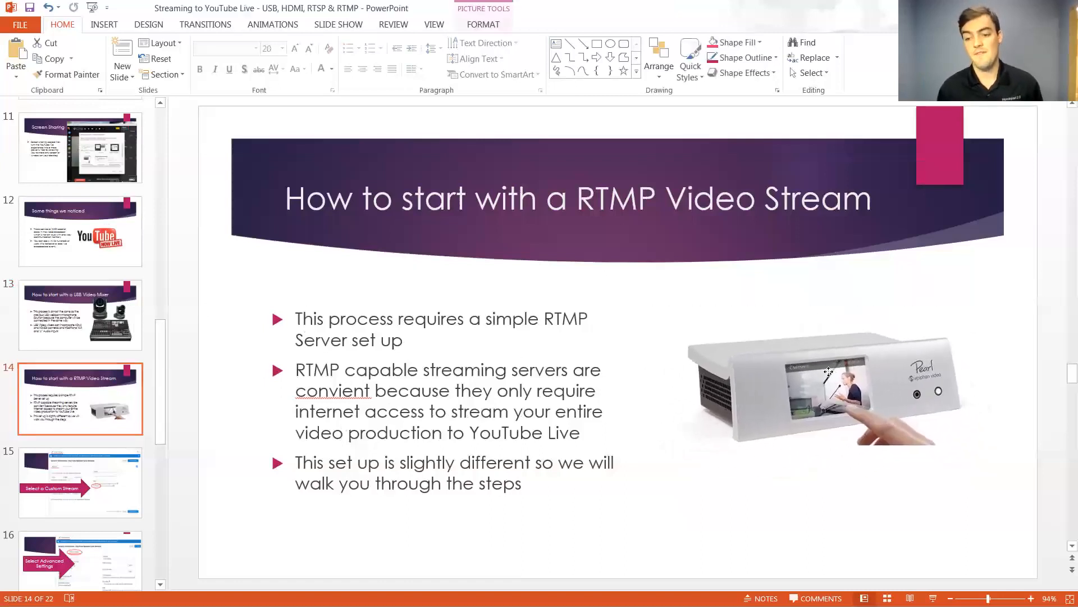
pyautogui.click(811, 385)
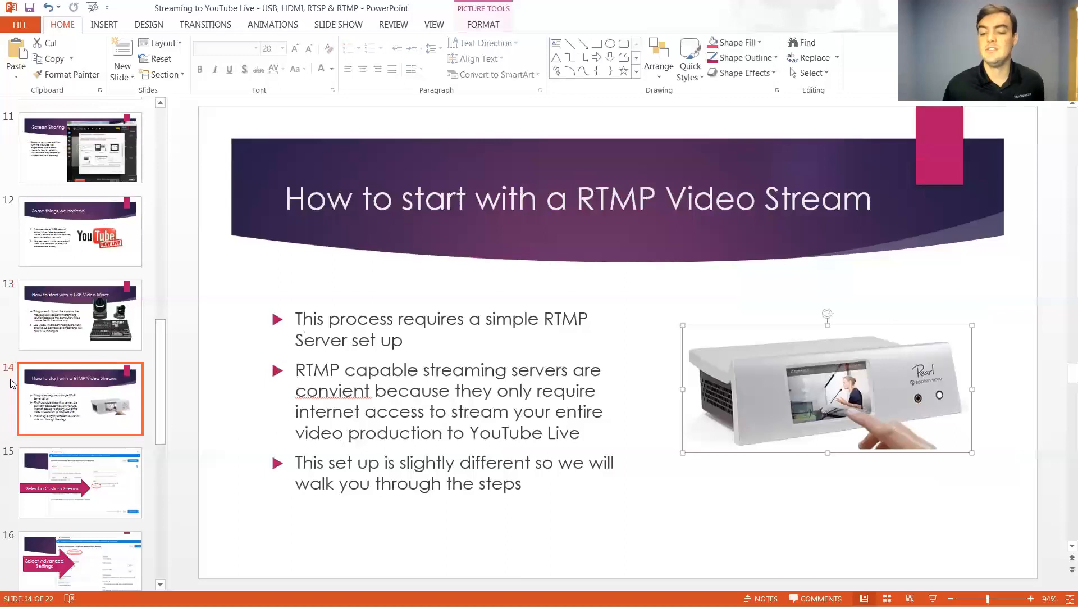
# Show the Custom Stream, Advanced Settings, bit rate and RTMP Streaming Credentials slides.
pyautogui.click(80, 482)
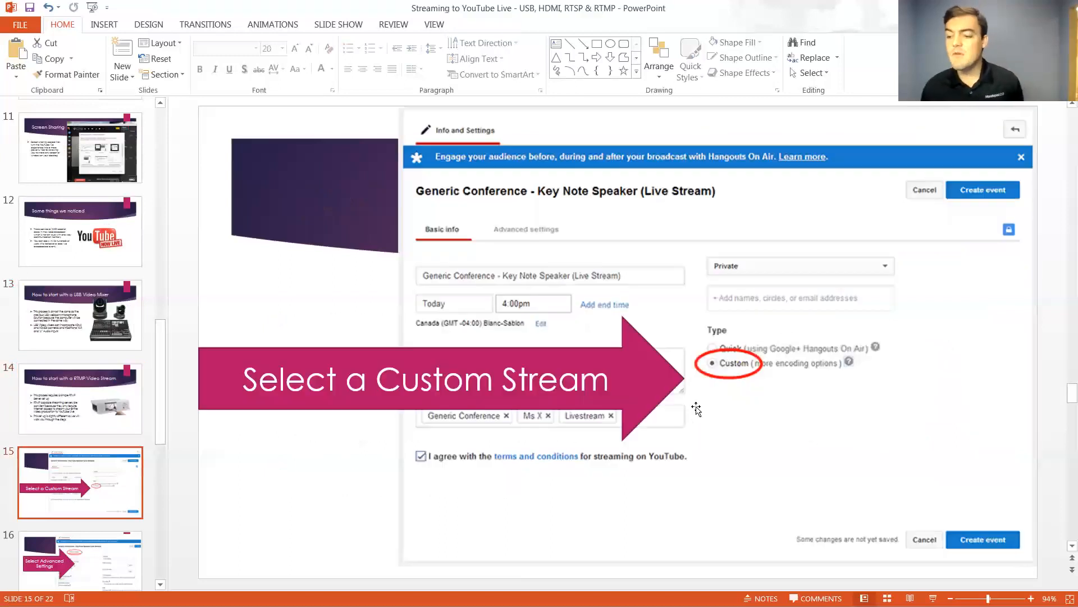
pyautogui.moveTo(766, 357)
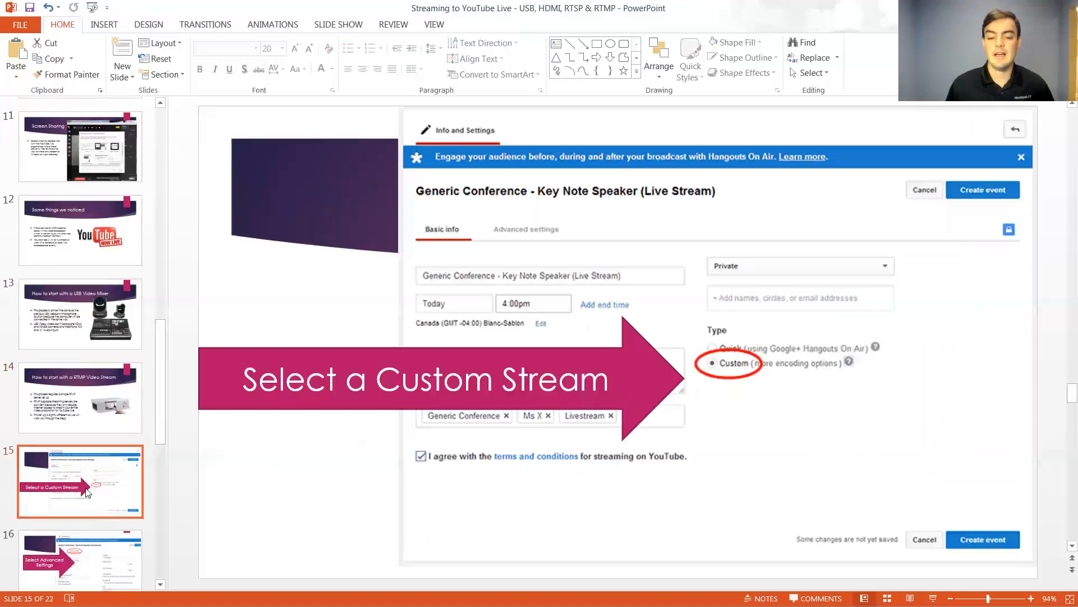
pyautogui.click(79, 525)
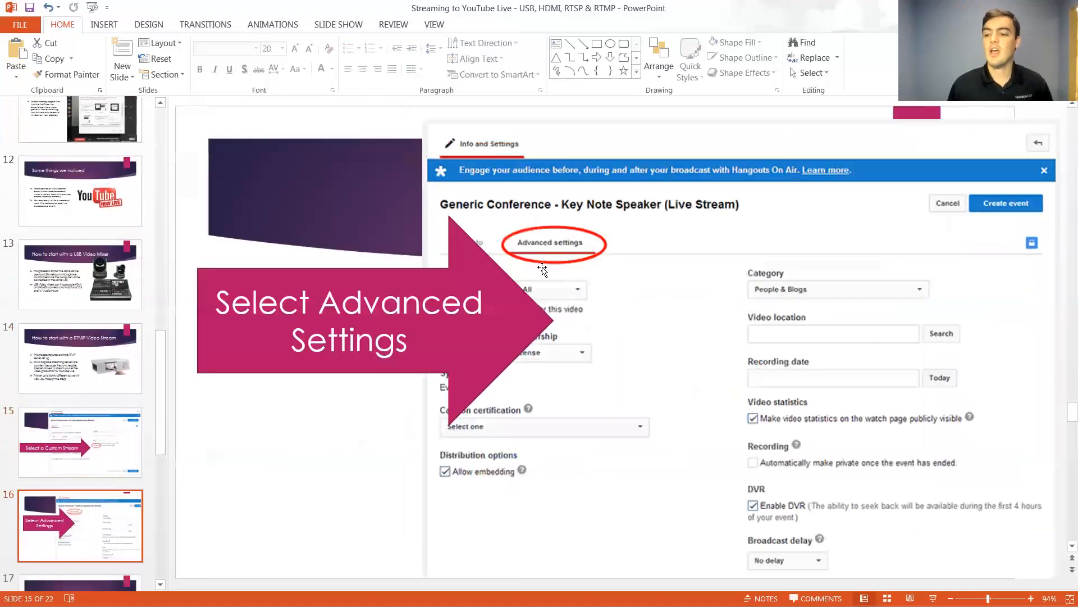
pyautogui.click(79, 406)
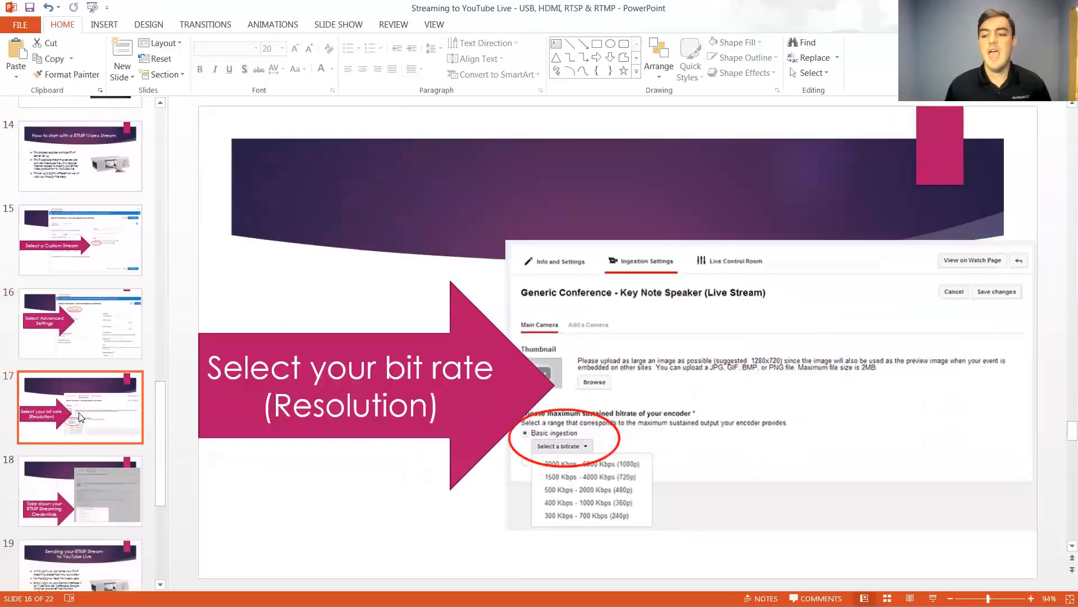
pyautogui.click(80, 406)
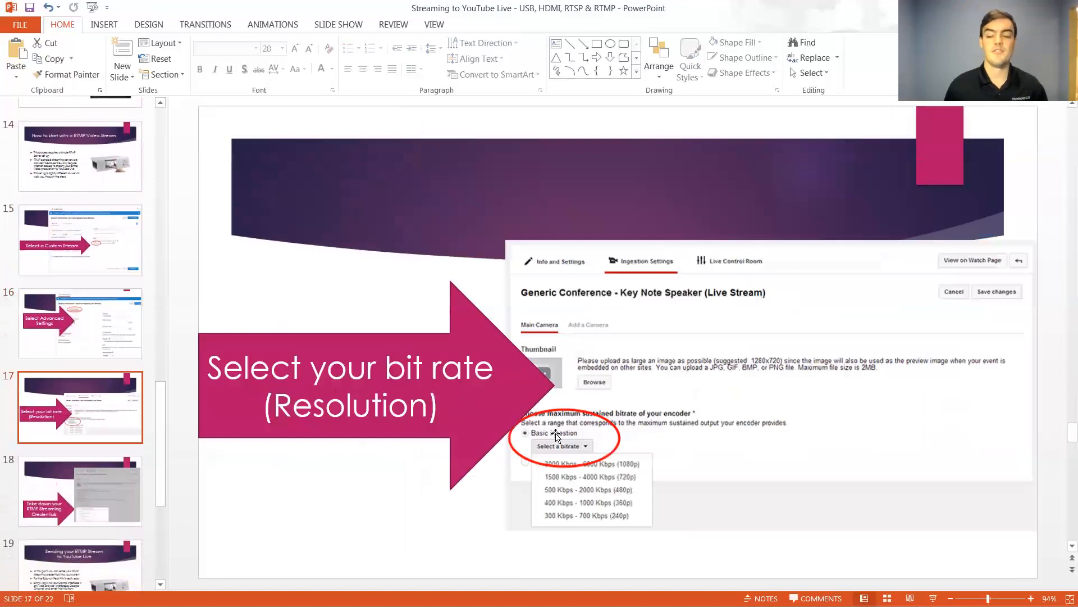
pyautogui.click(80, 490)
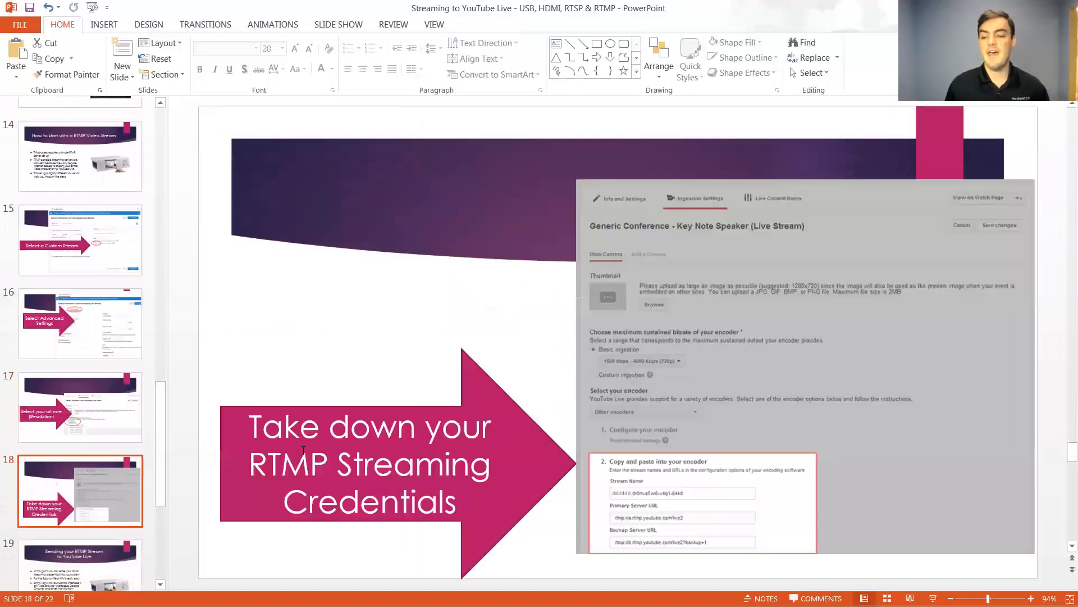
pyautogui.moveTo(659, 473)
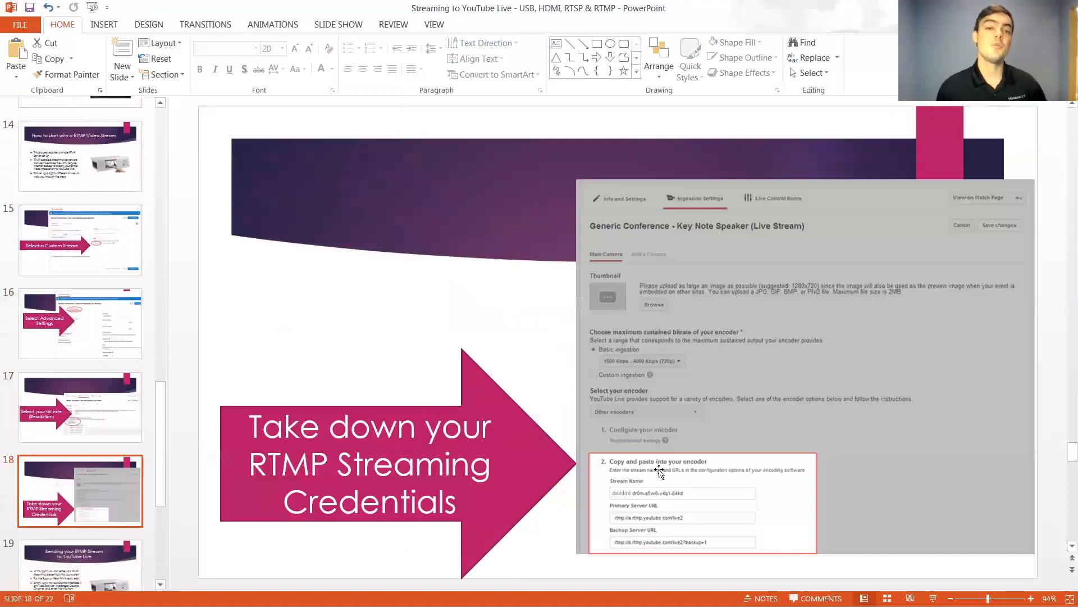
pyautogui.moveTo(650, 484)
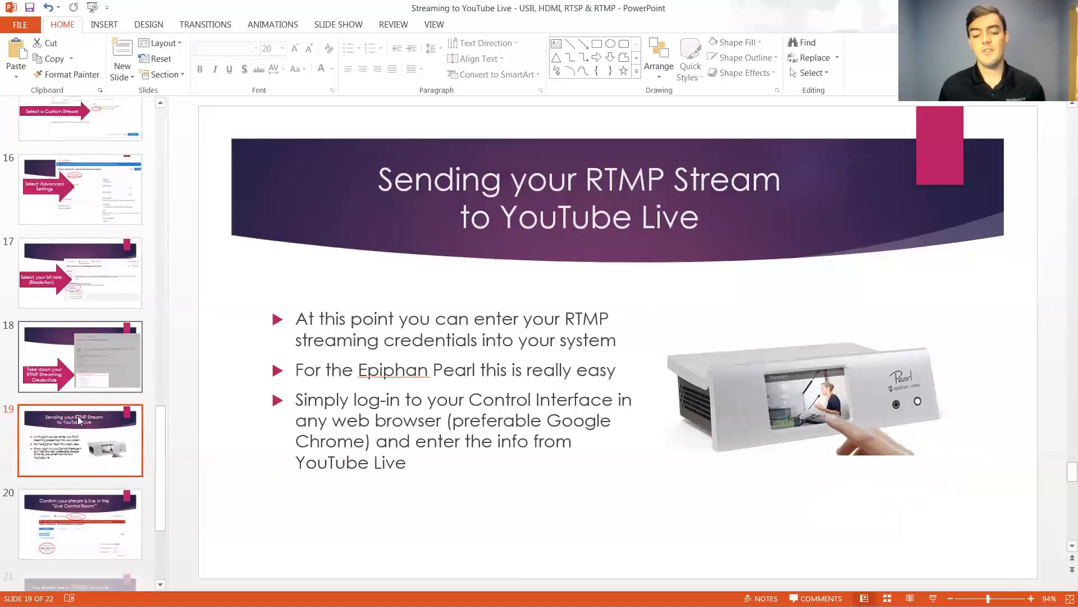
# Step through the Live Control Room and GOOD status slides to the closing USBPro.com credits slide.
pyautogui.click(80, 519)
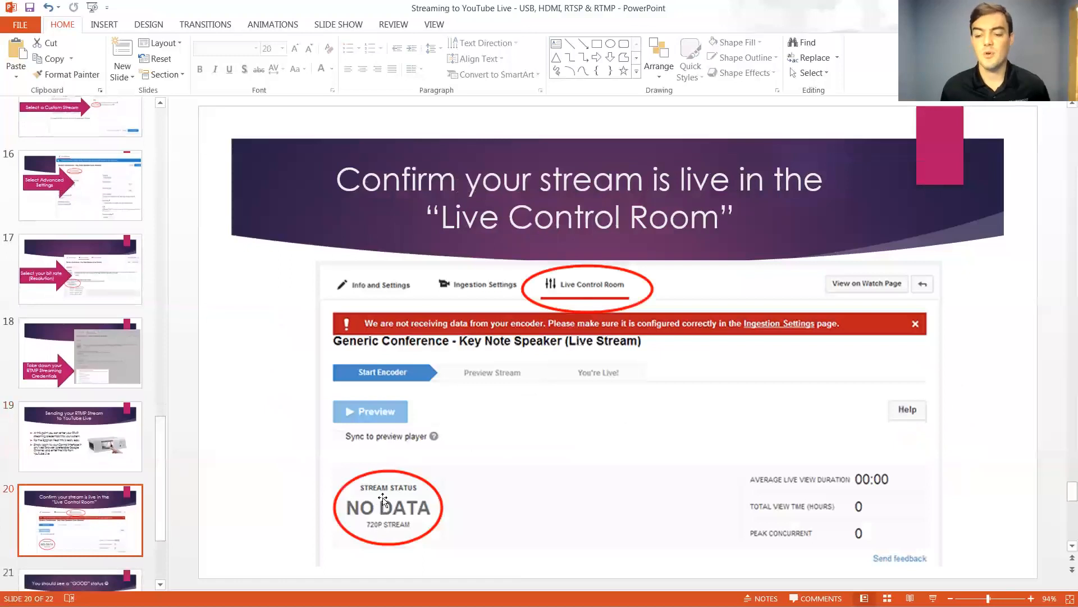
pyautogui.moveTo(391, 509)
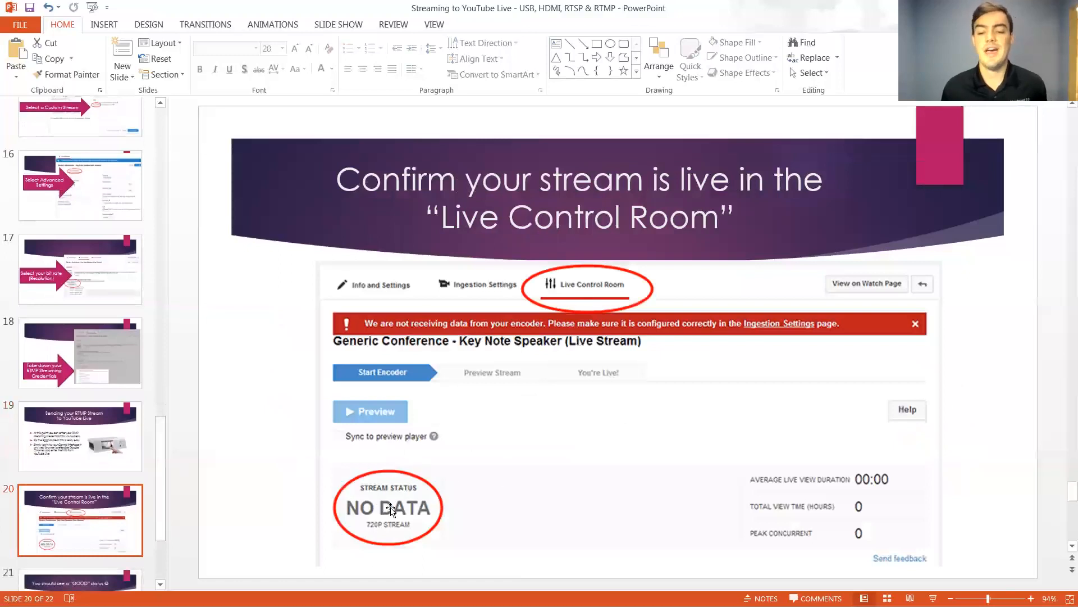
pyautogui.scroll(-3)
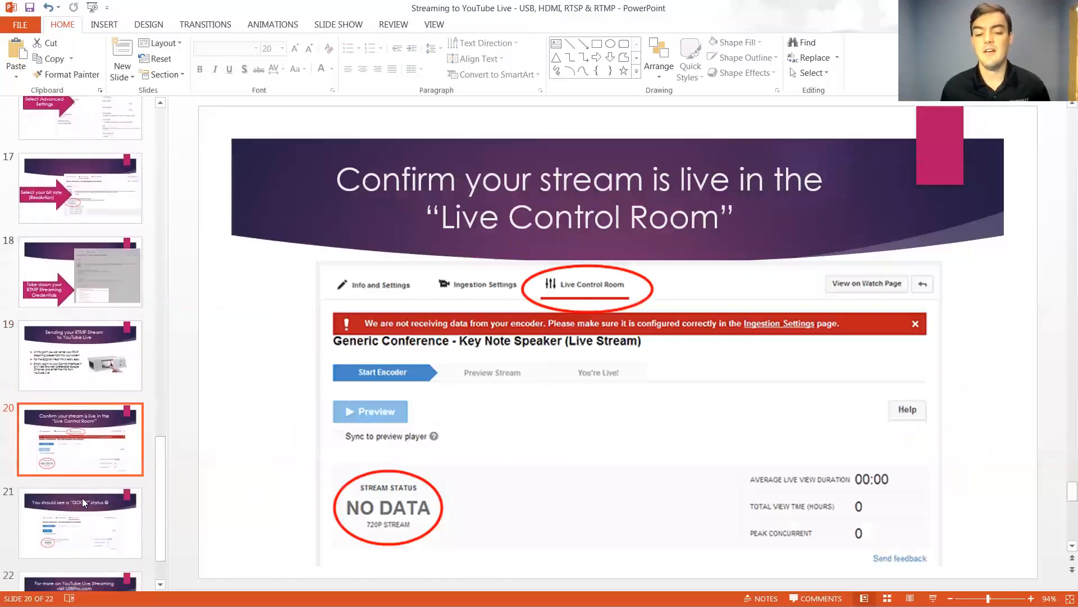
pyautogui.click(80, 521)
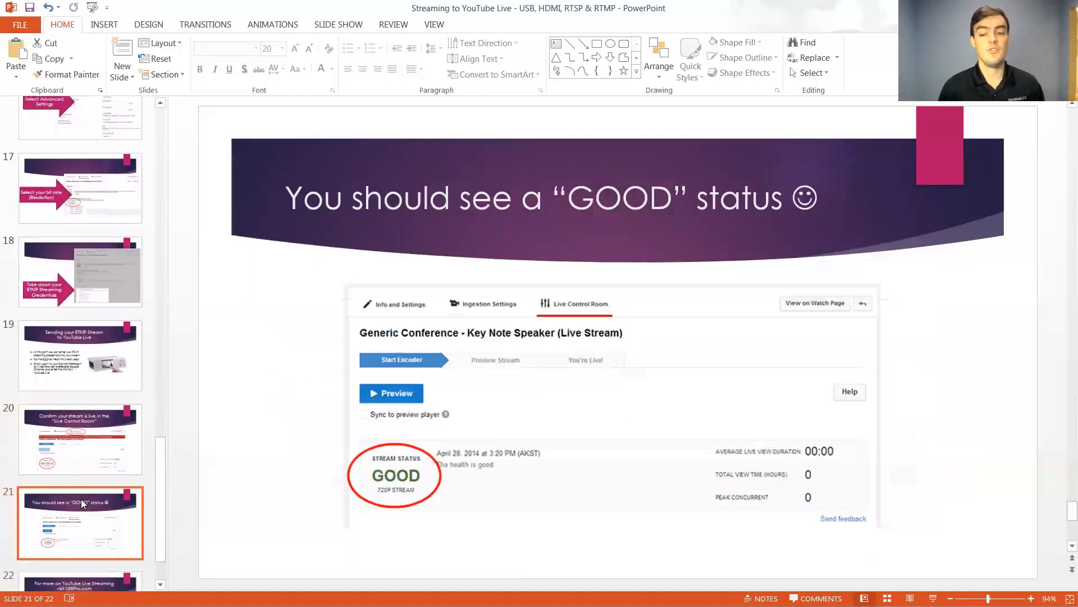
pyautogui.moveTo(481, 342)
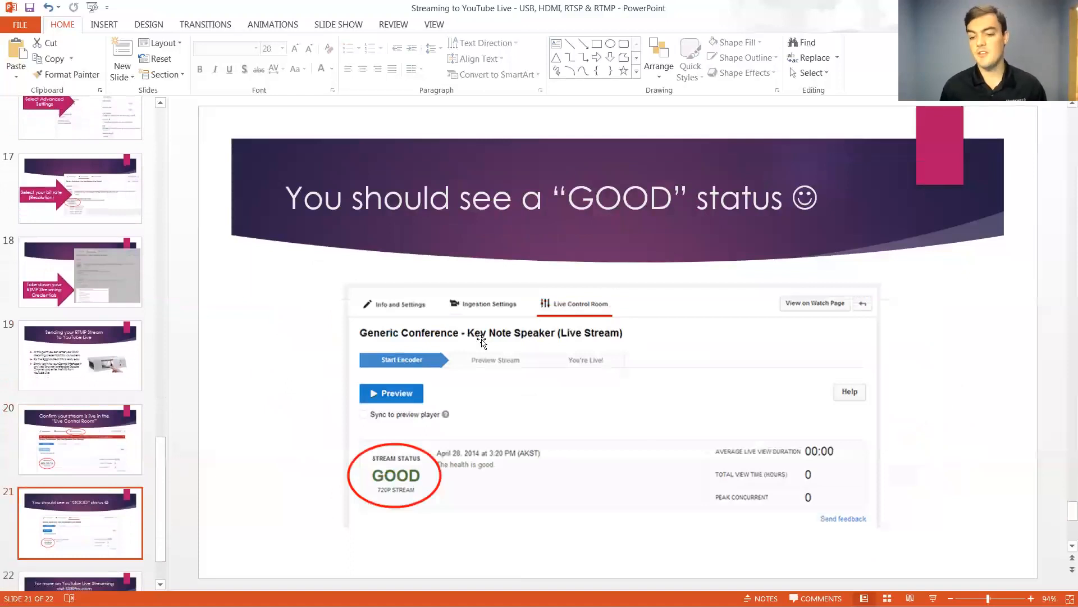
pyautogui.scroll(-3)
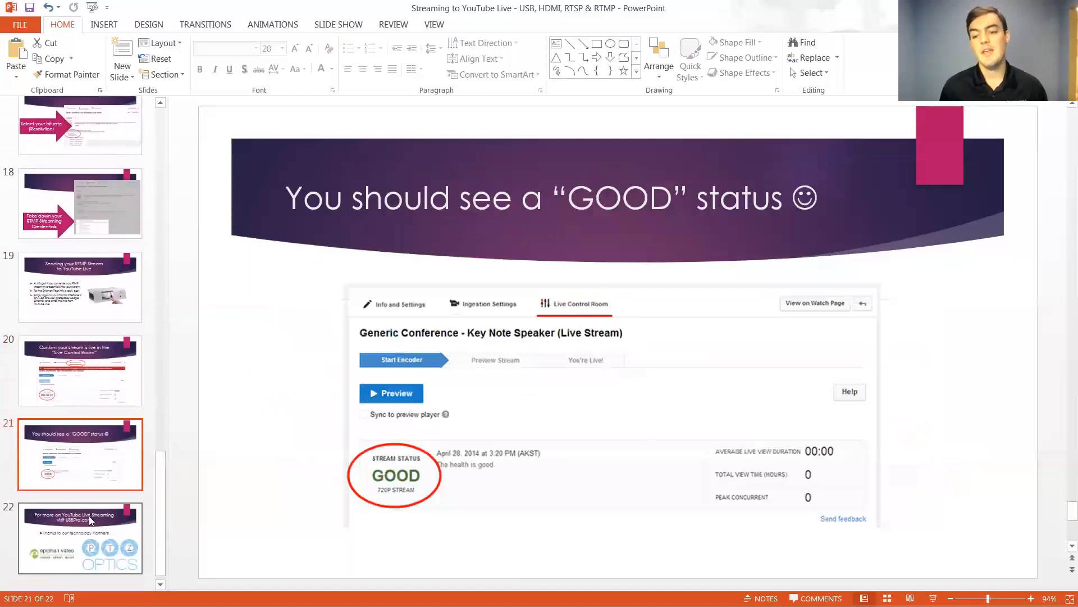
pyautogui.click(81, 537)
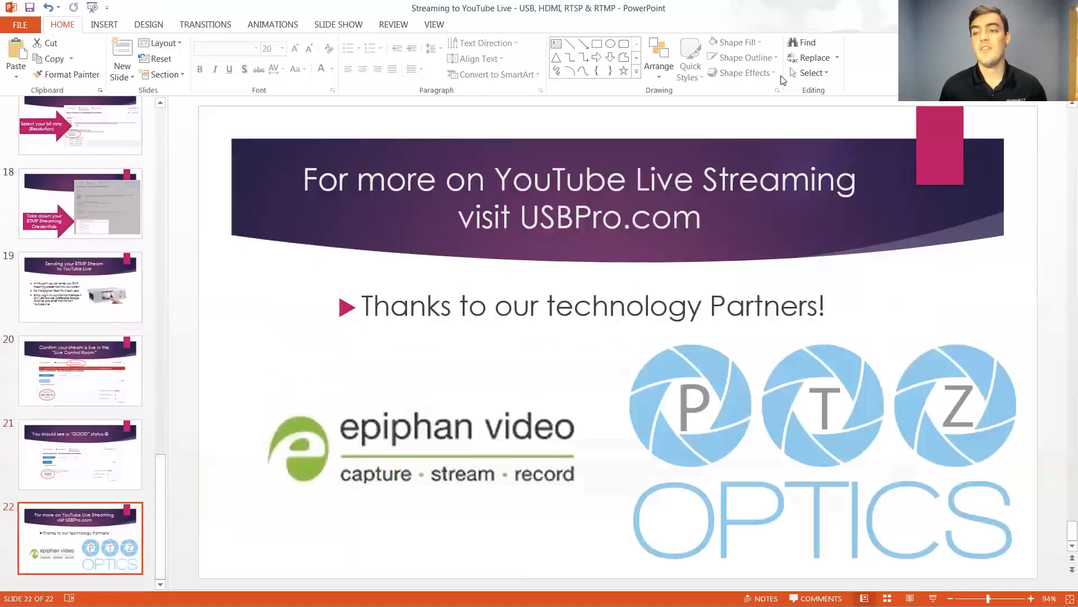